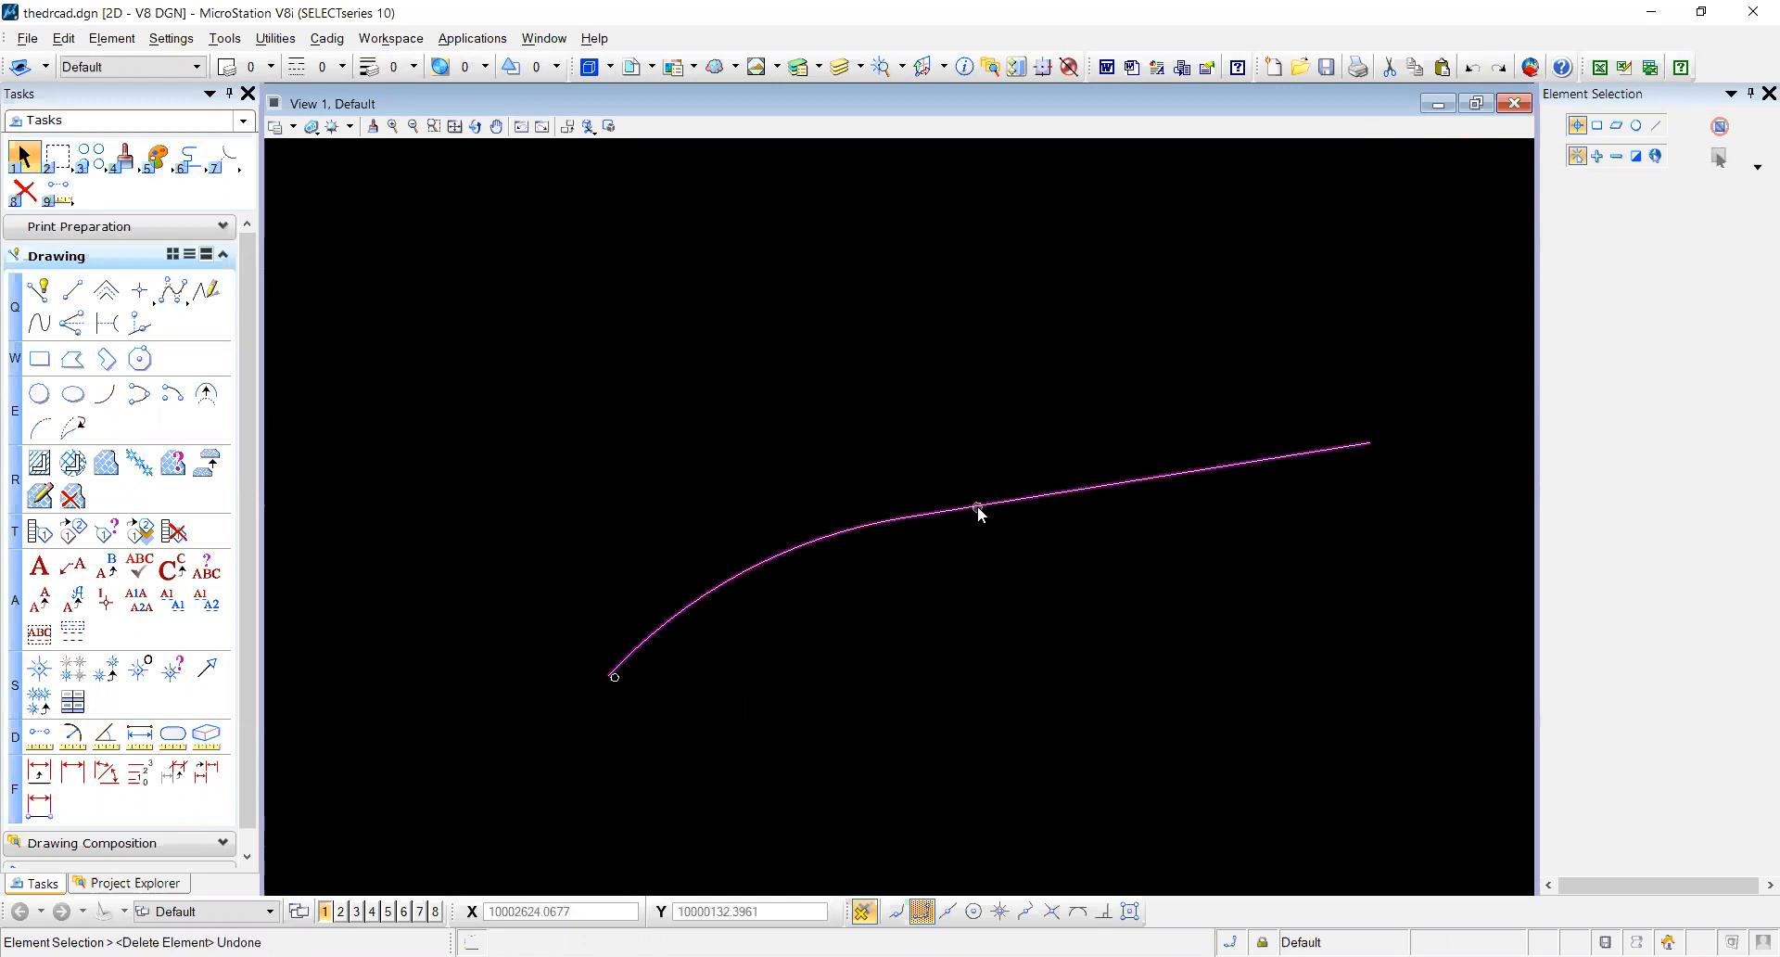
Clear the selection and set Construct Array to Along Path with Distance spacing of 100.
click(976, 507)
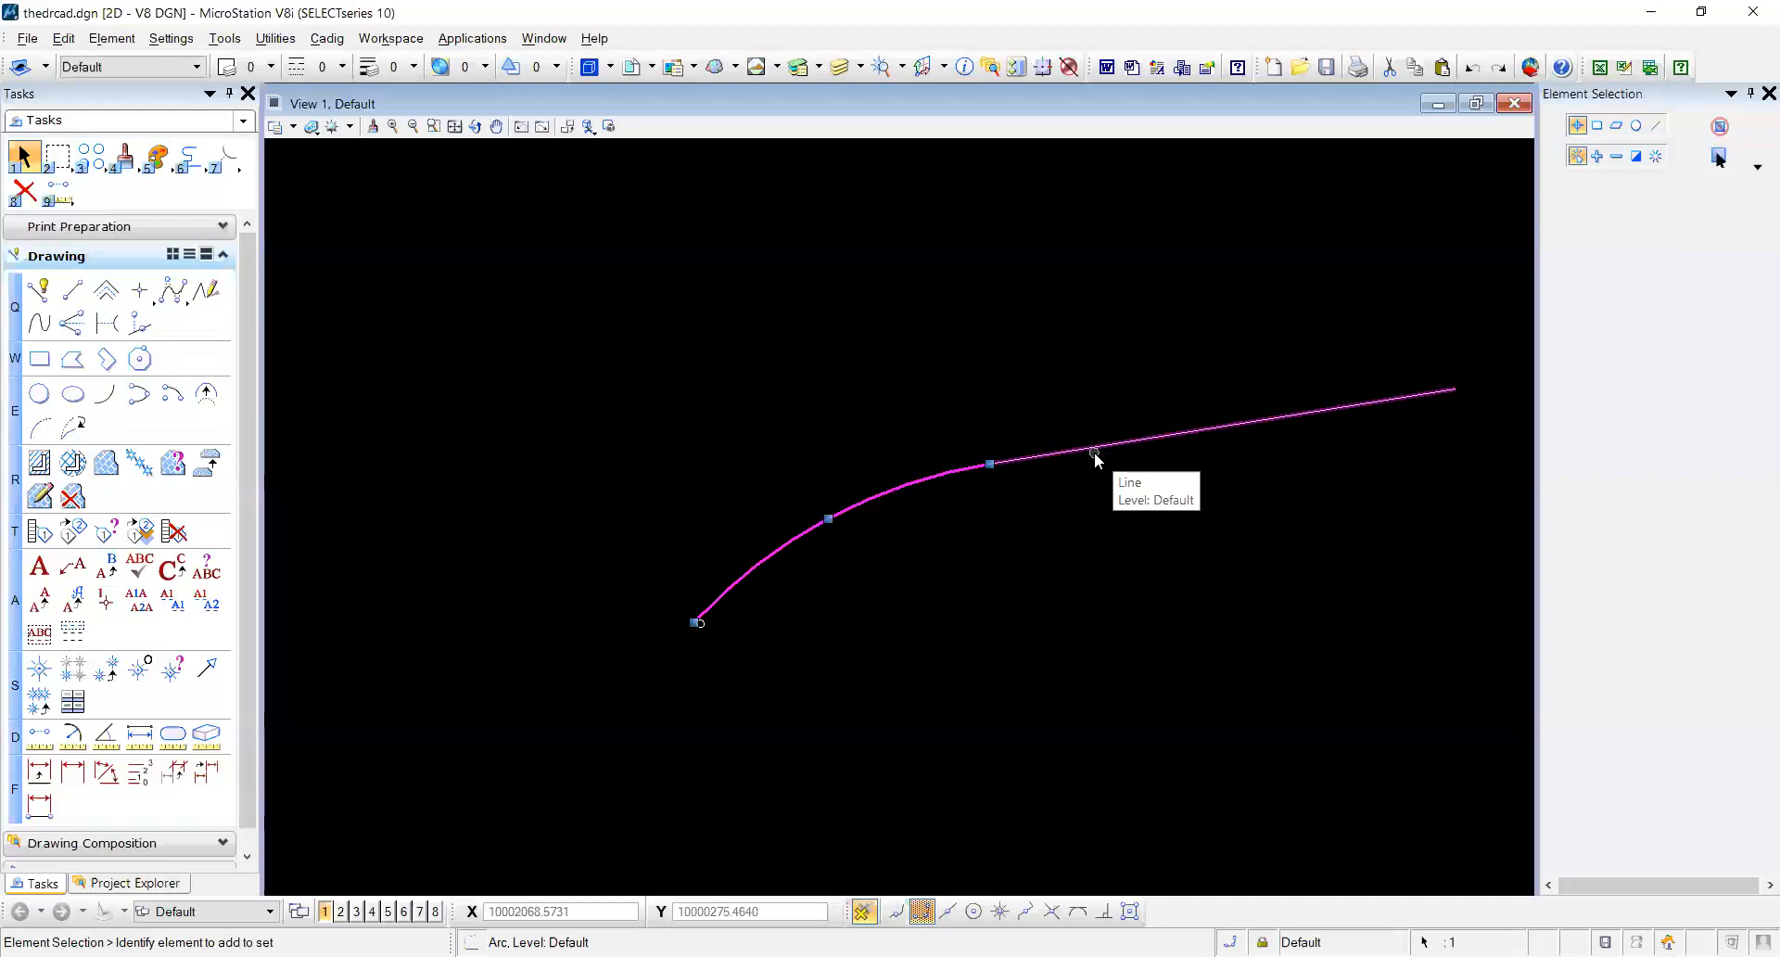
click(925, 508)
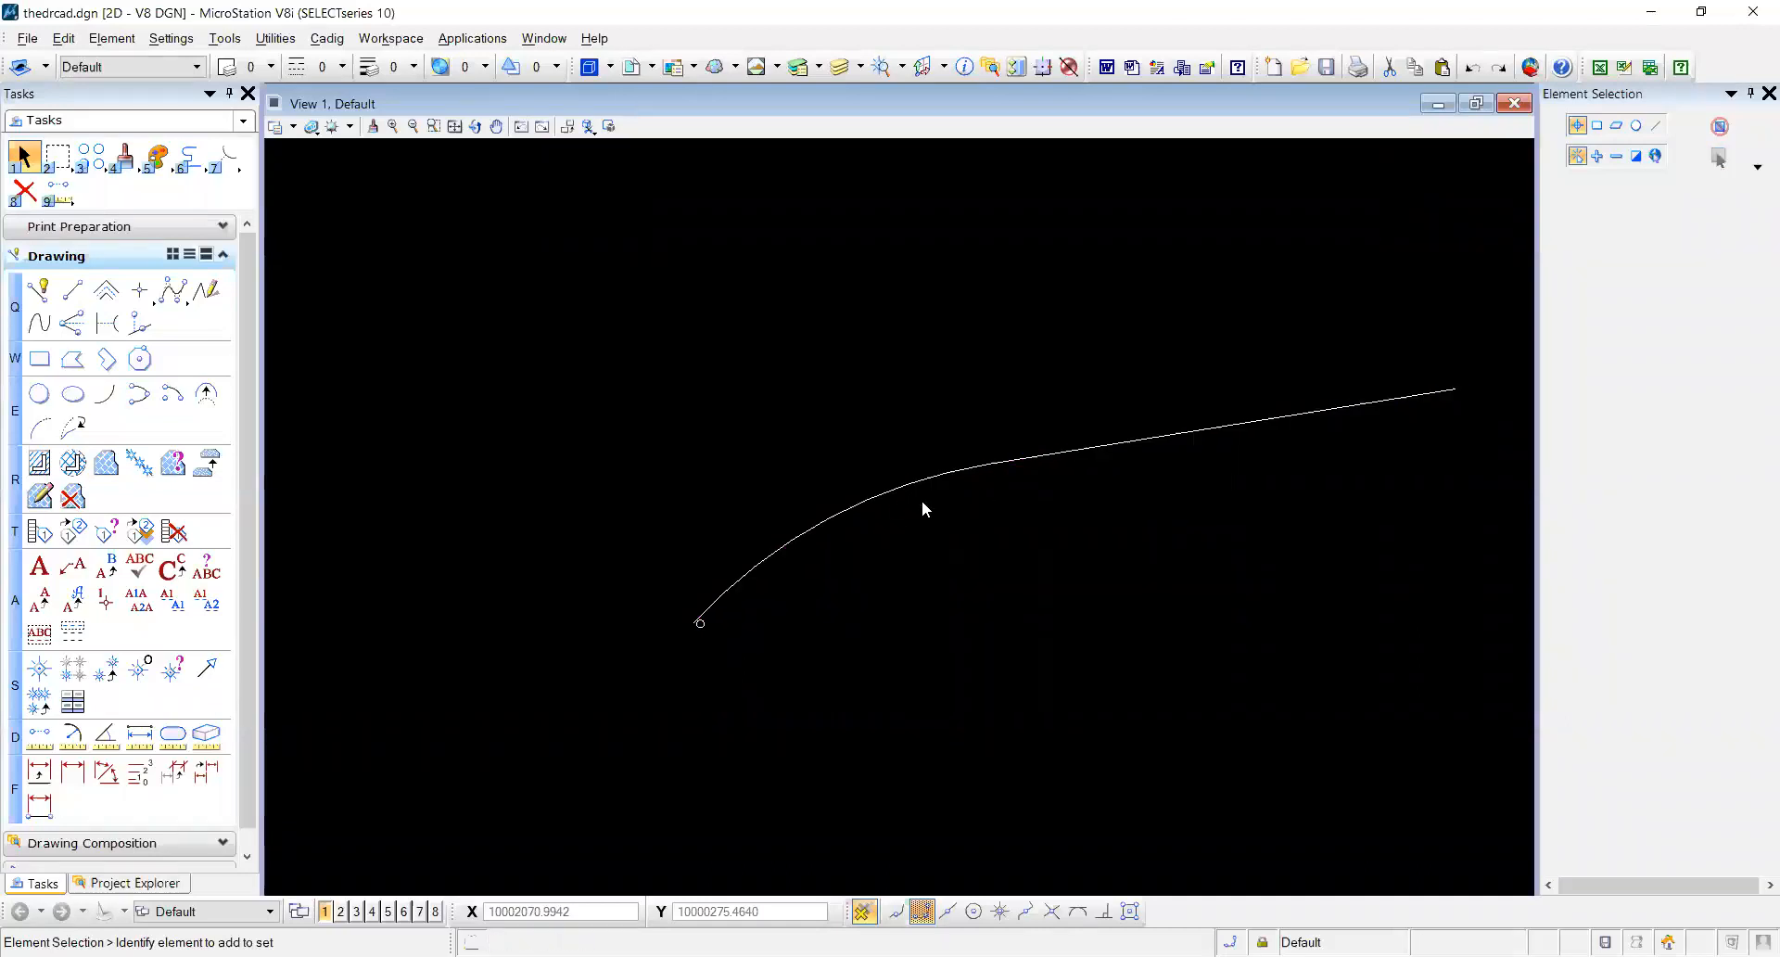
mouse_move(809, 626)
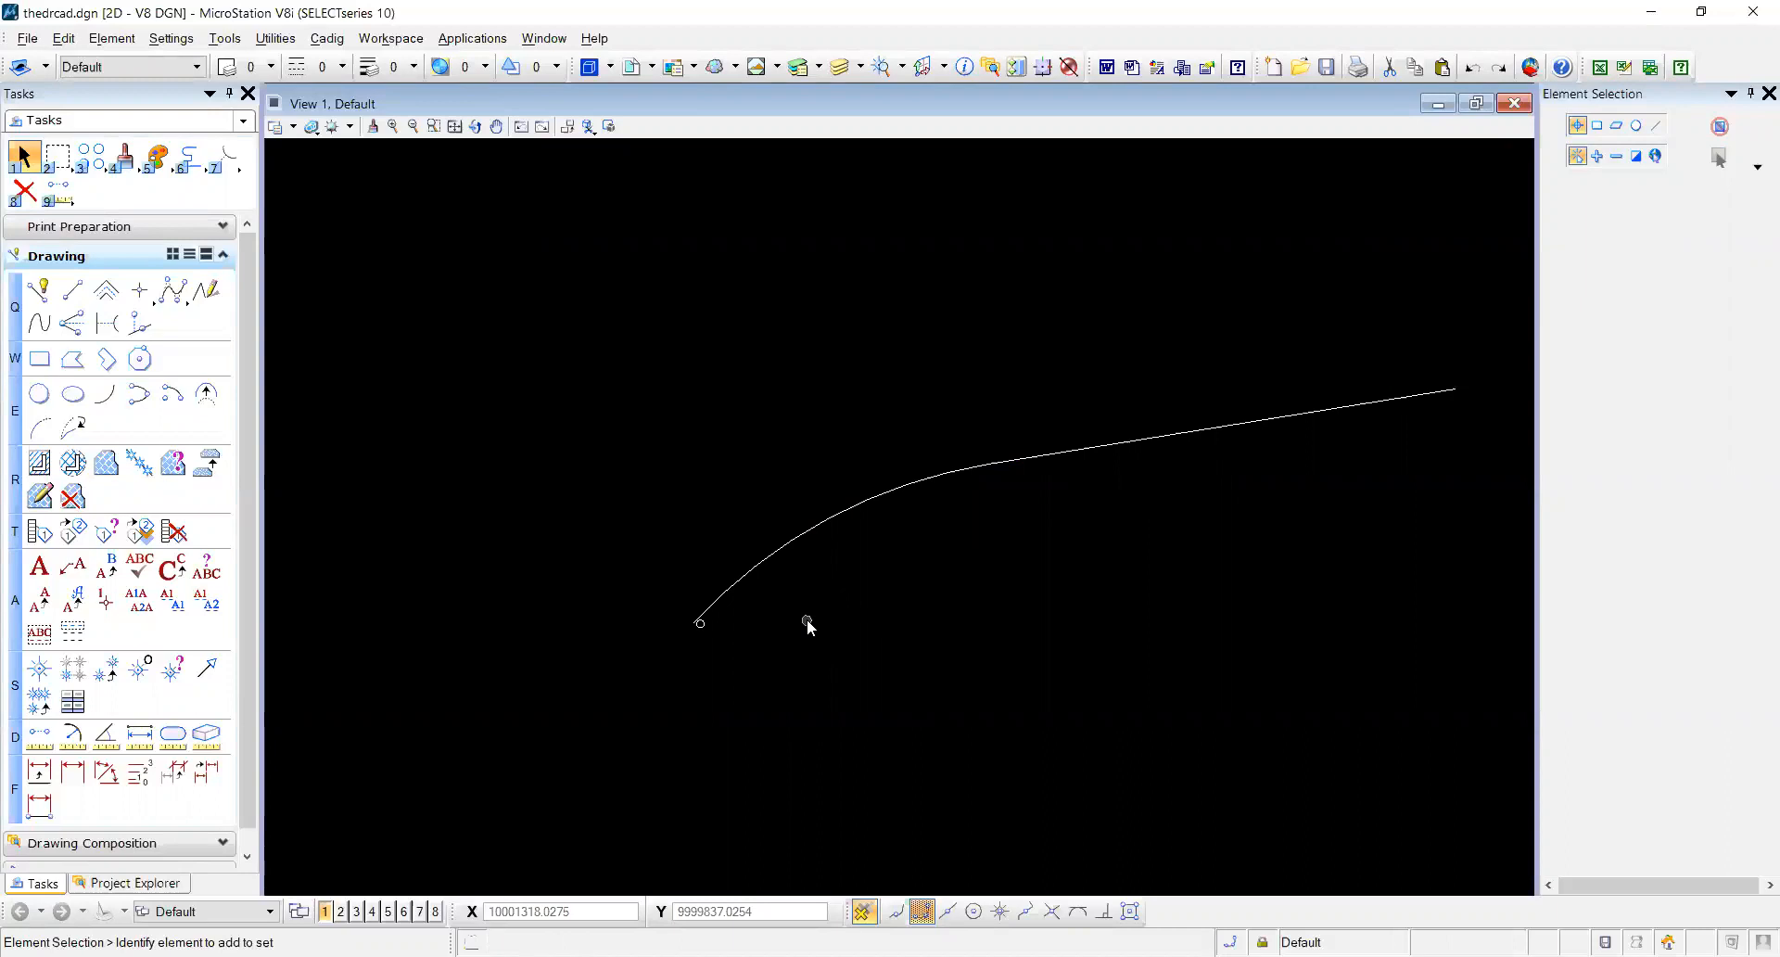
click(91, 153)
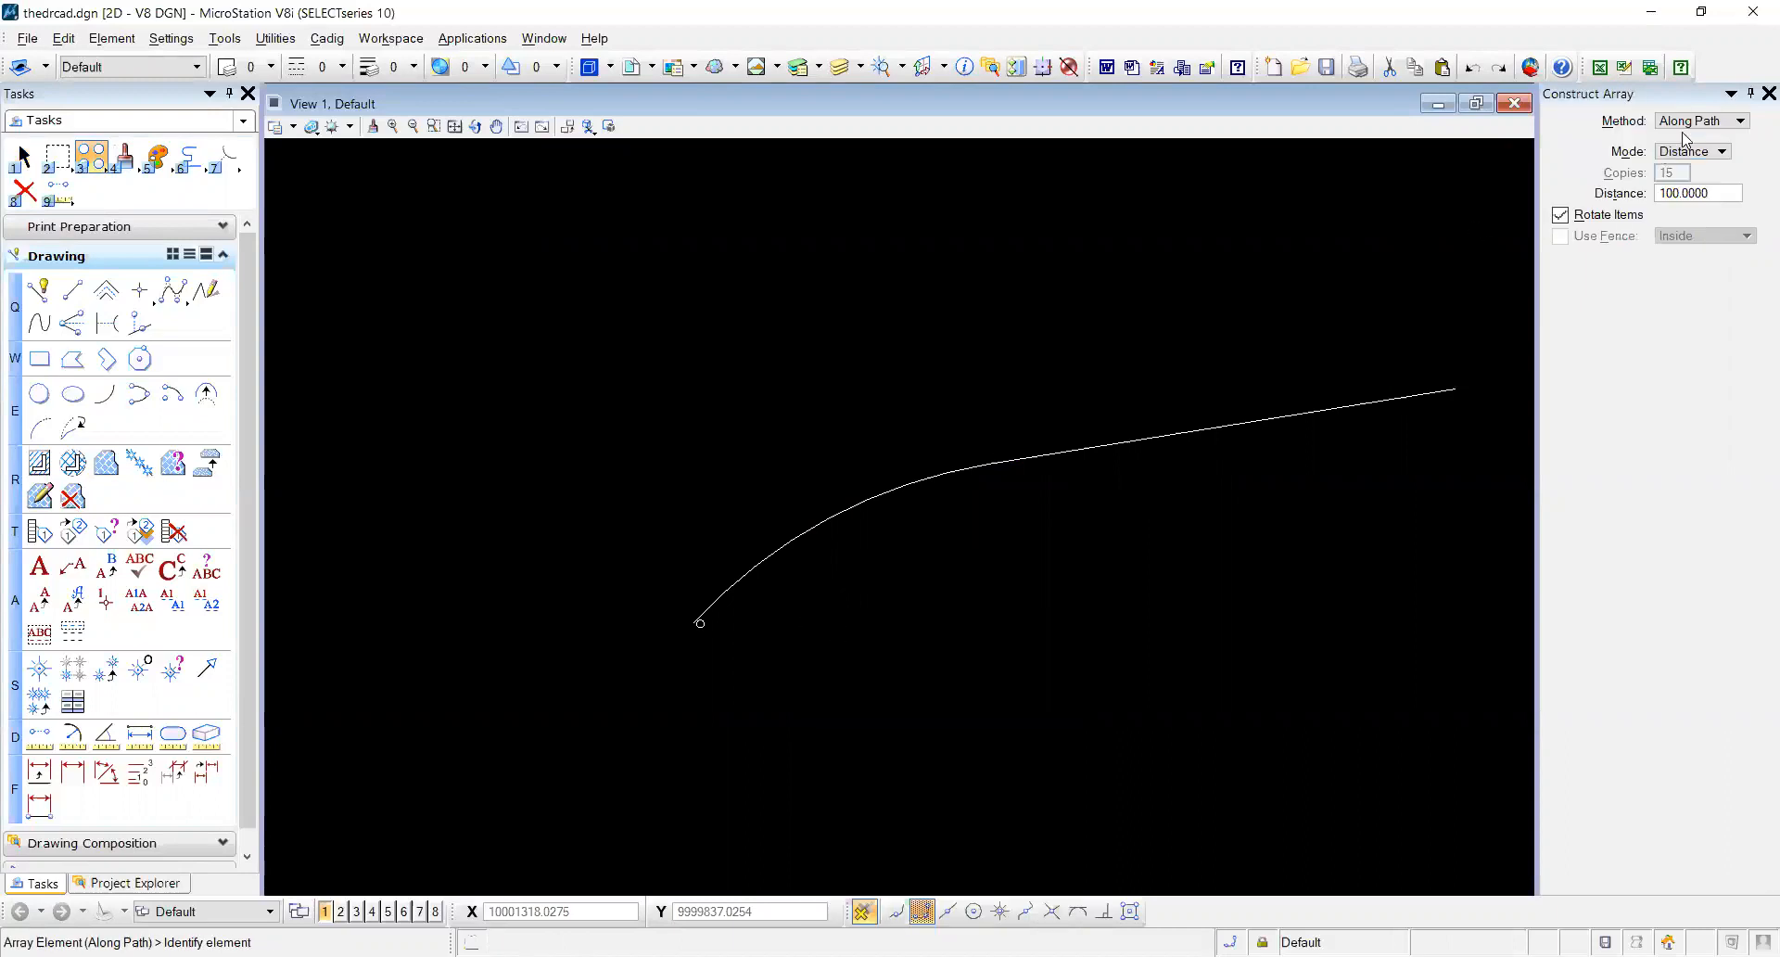
click(1722, 120)
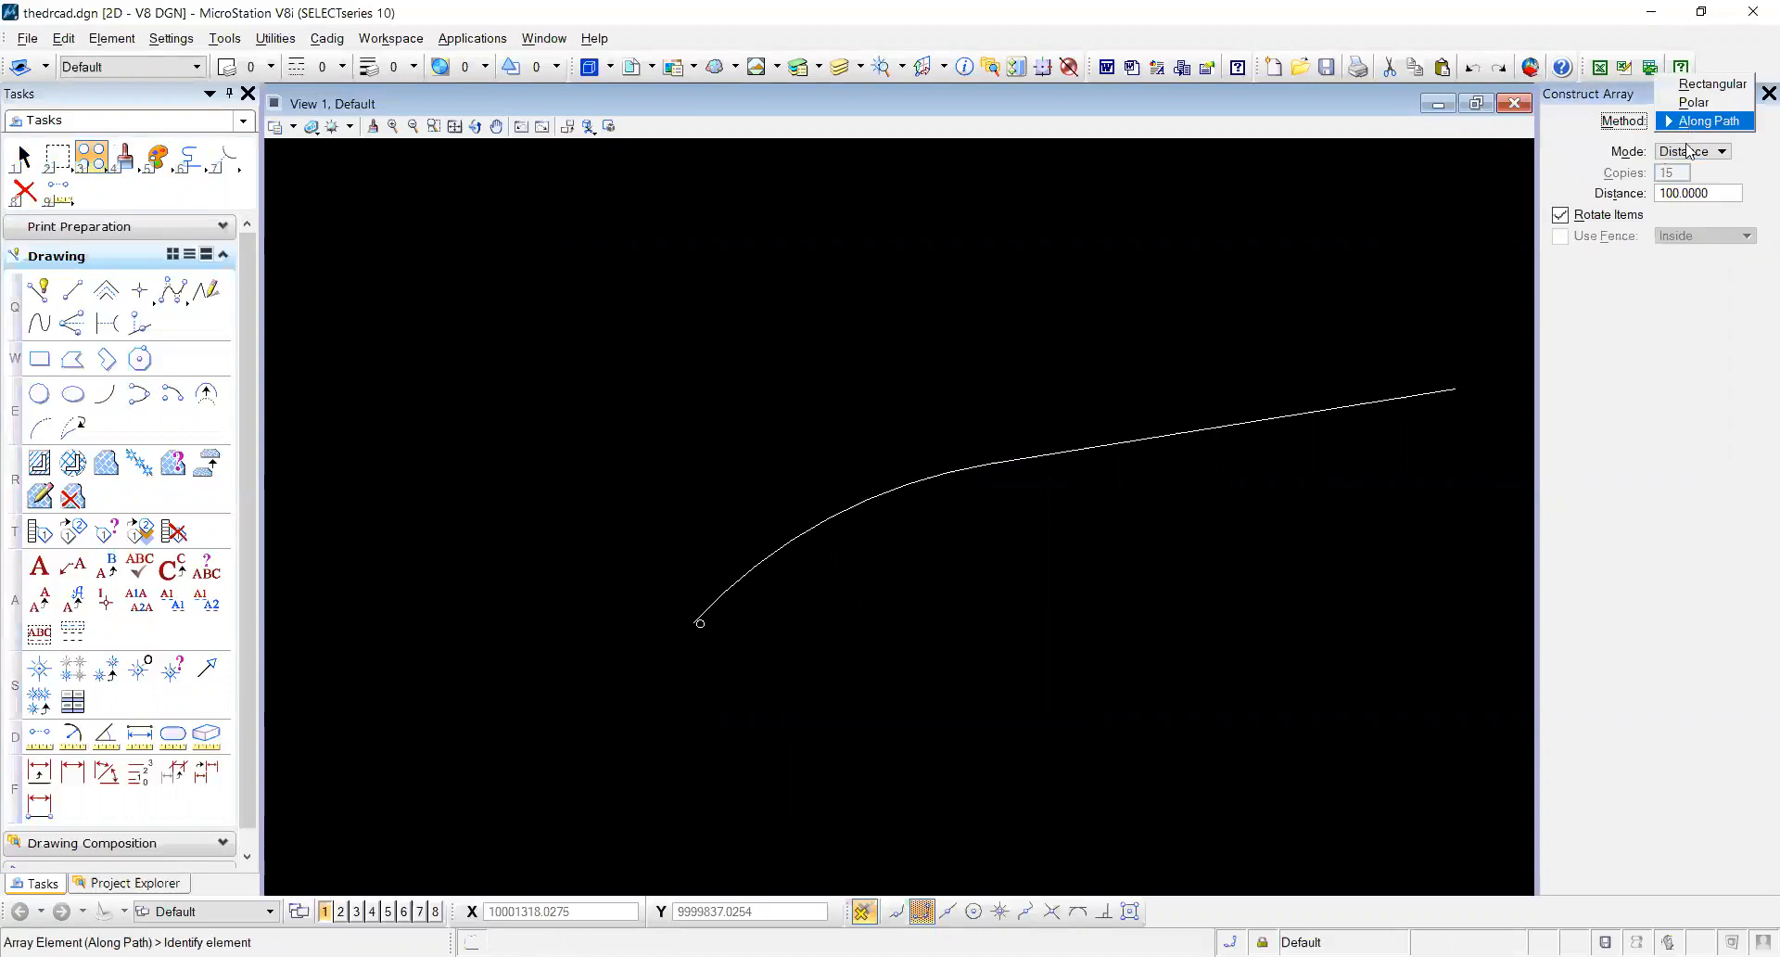
click(1722, 151)
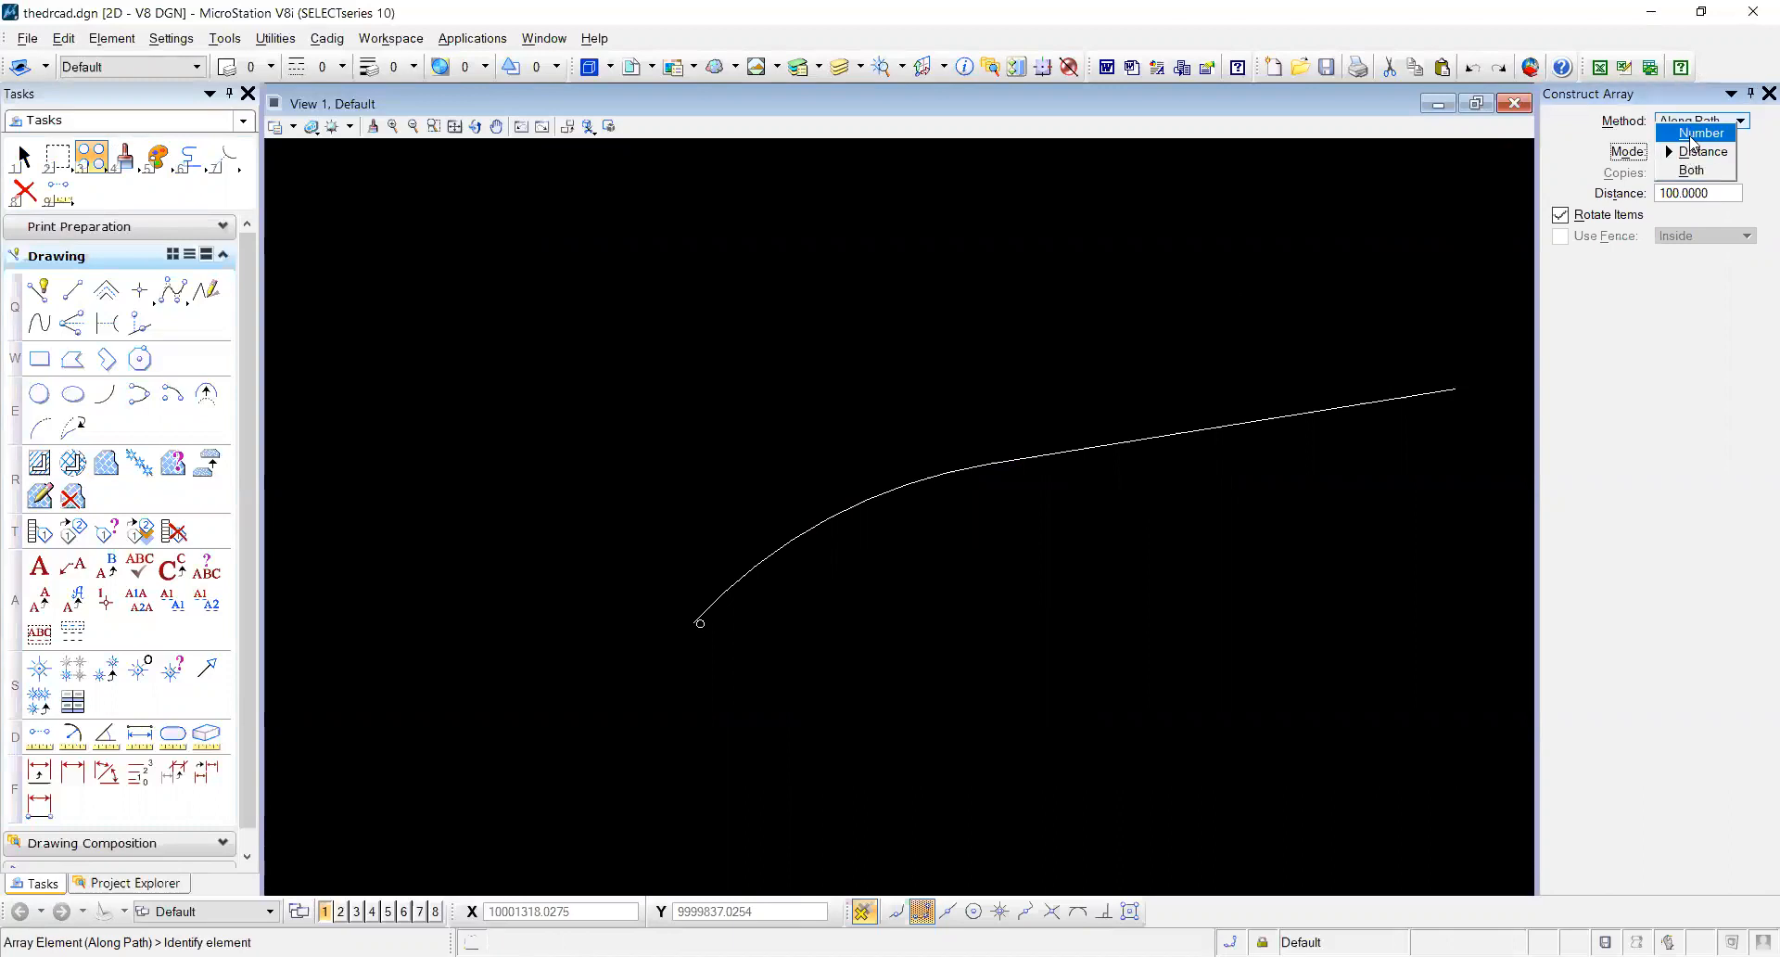
mouse_move(1697, 151)
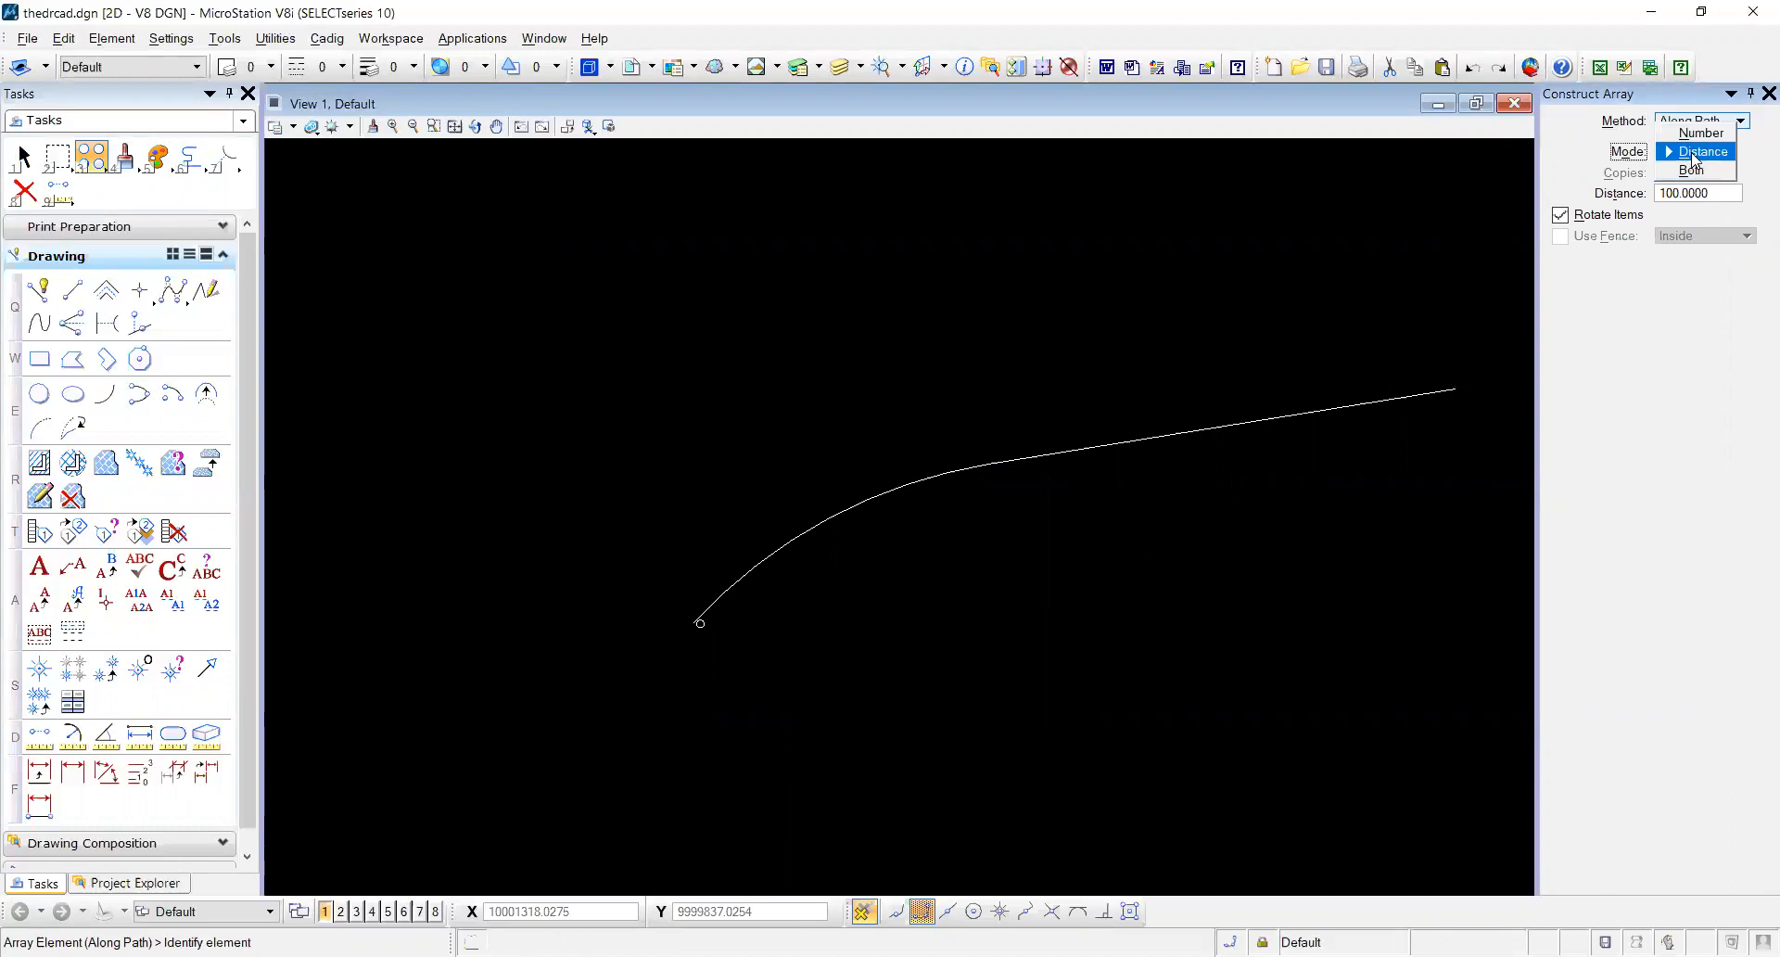
click(1700, 151)
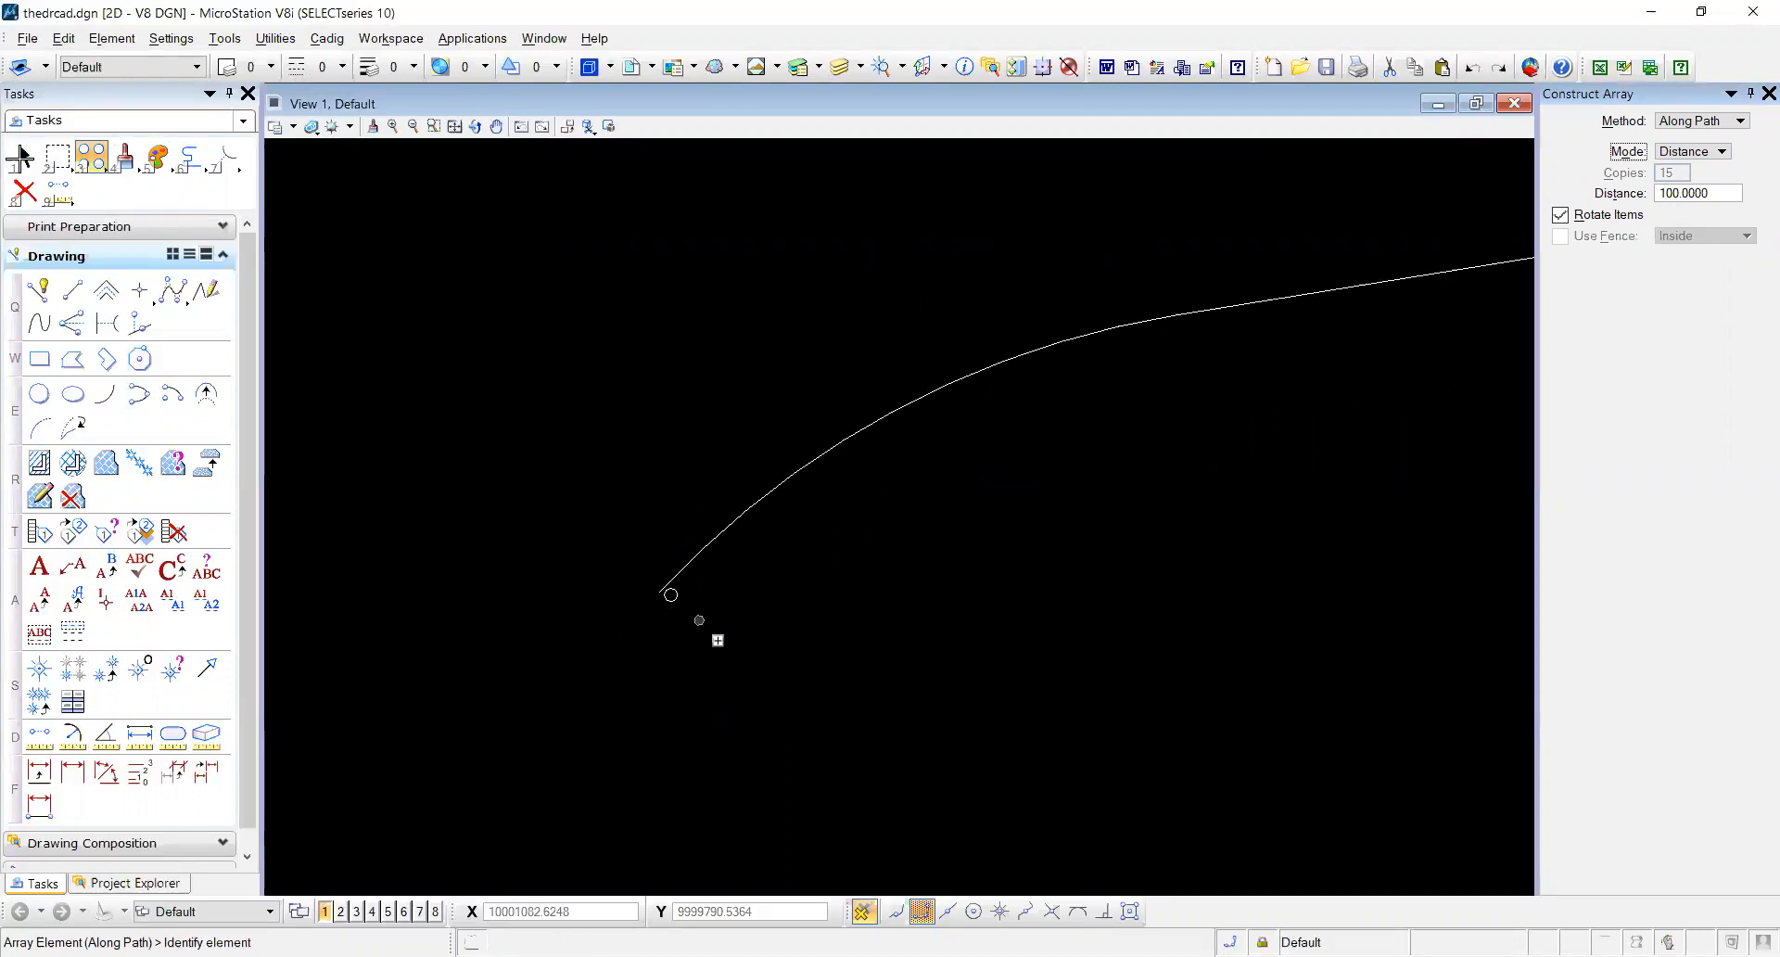
mouse_move(1078, 377)
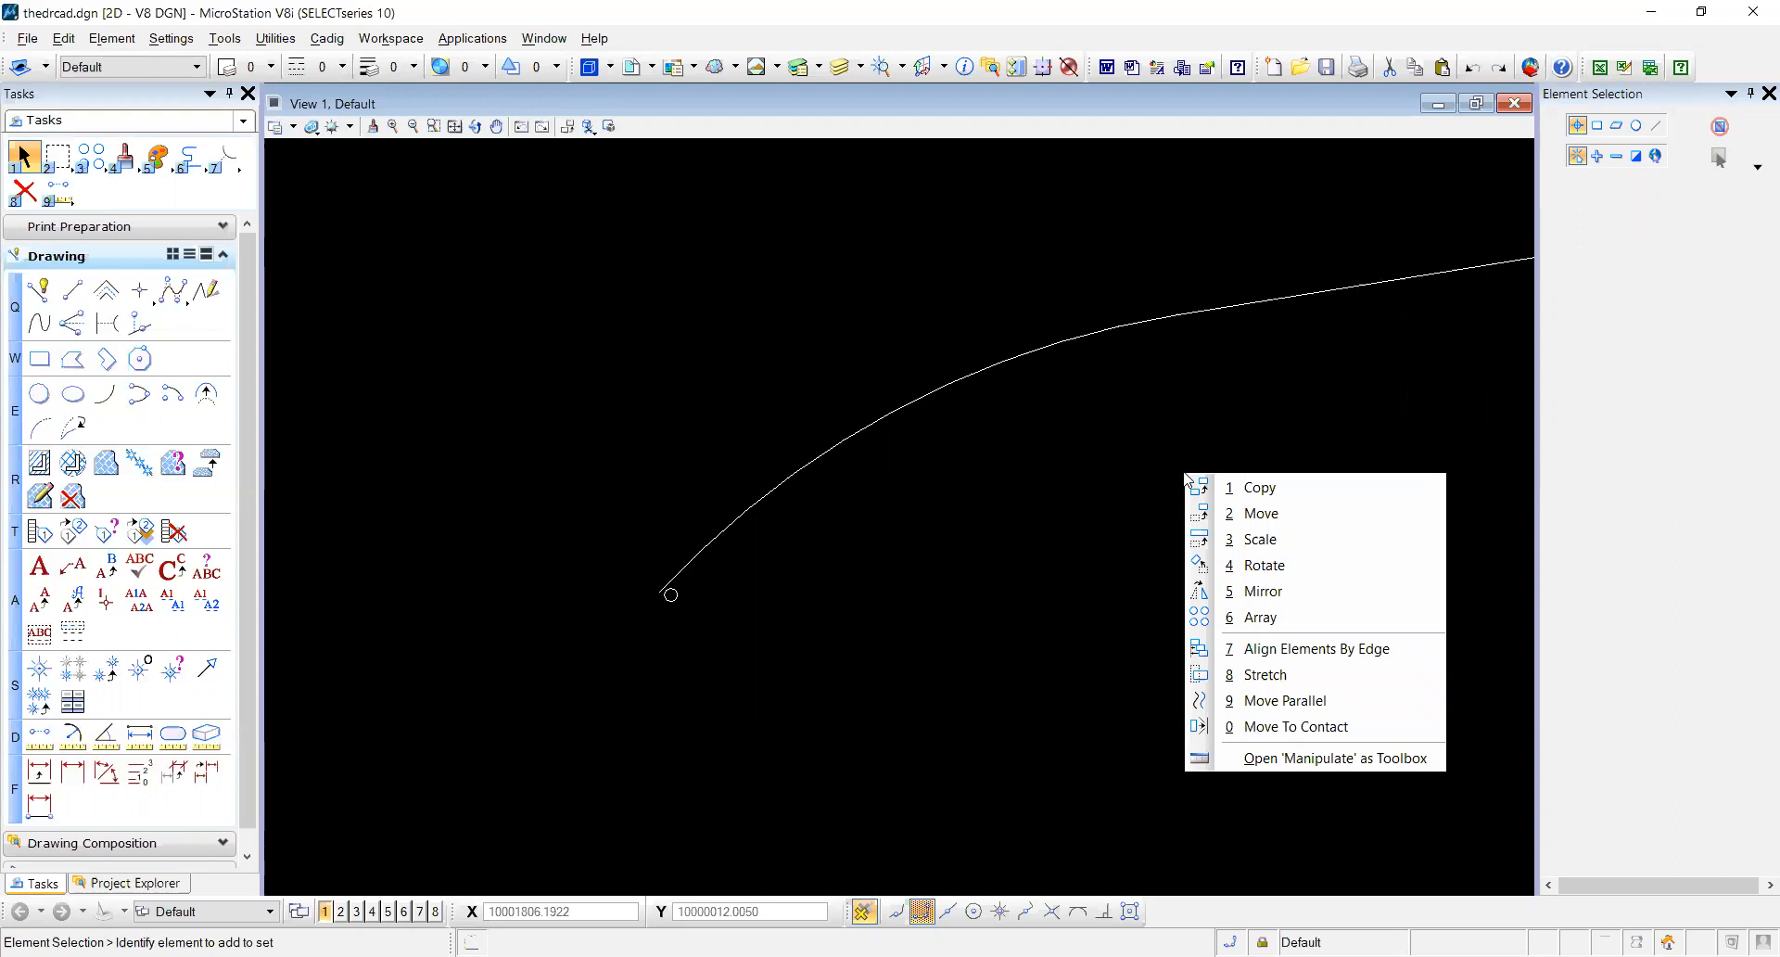
Array the small circle along the arc, from the arc's start point to its end point.
click(1259, 617)
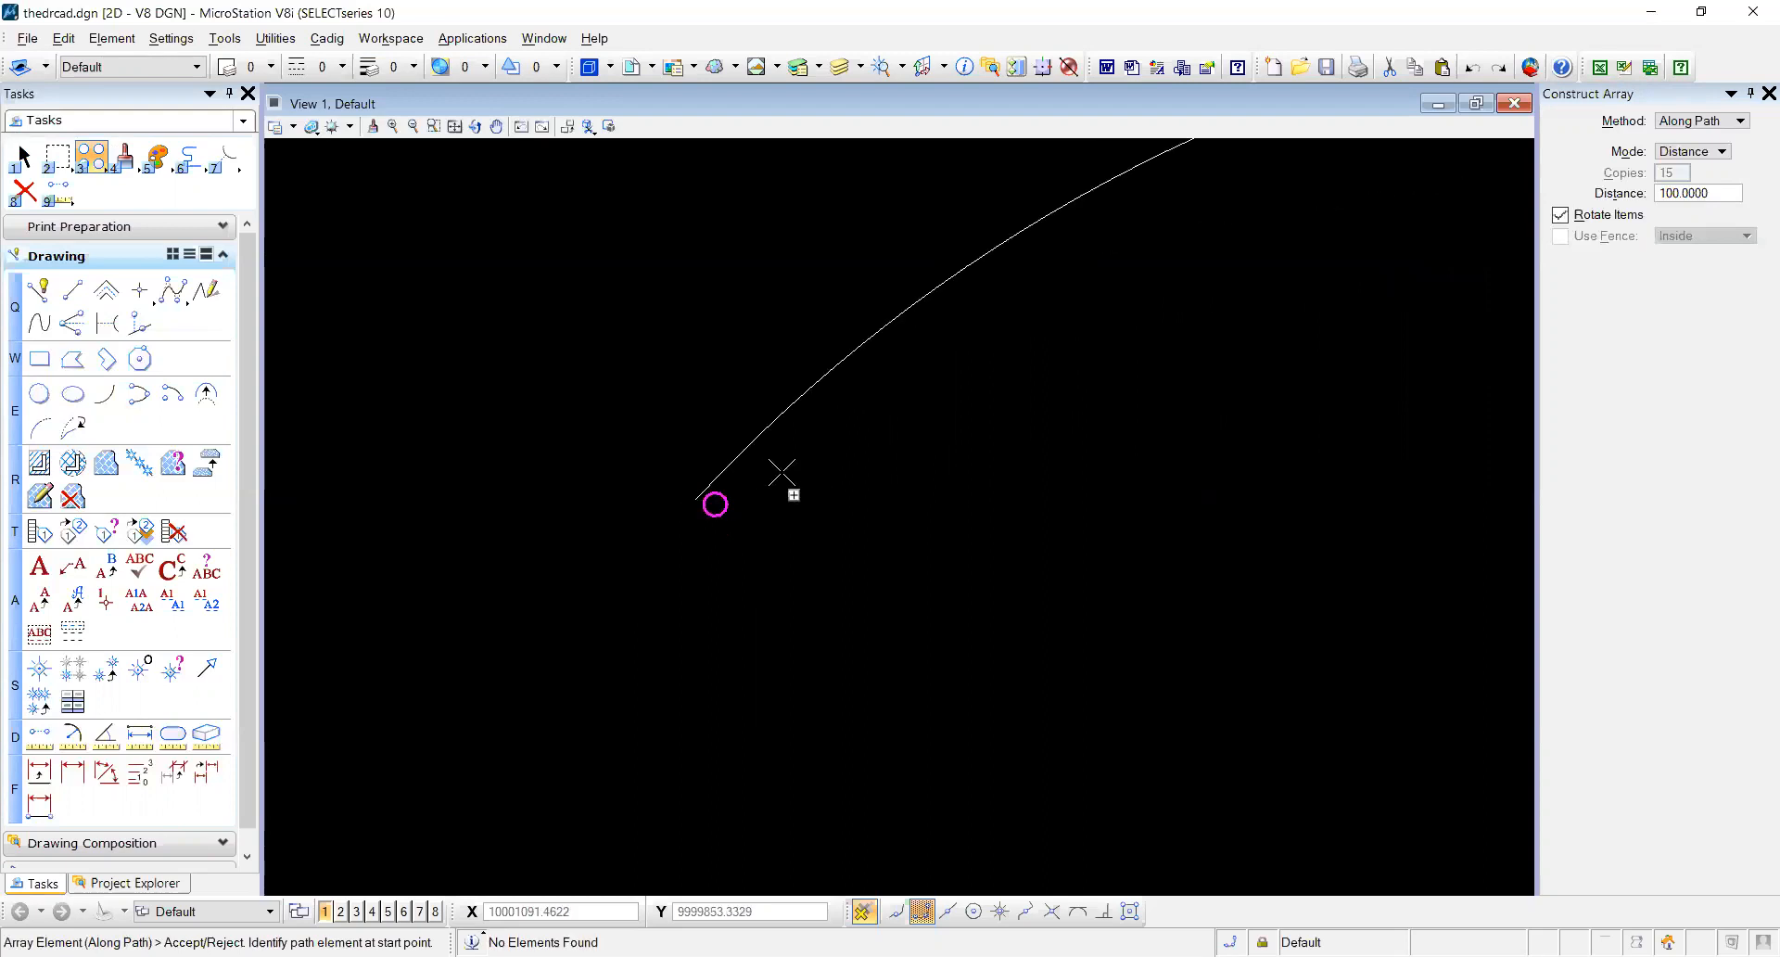
click(746, 450)
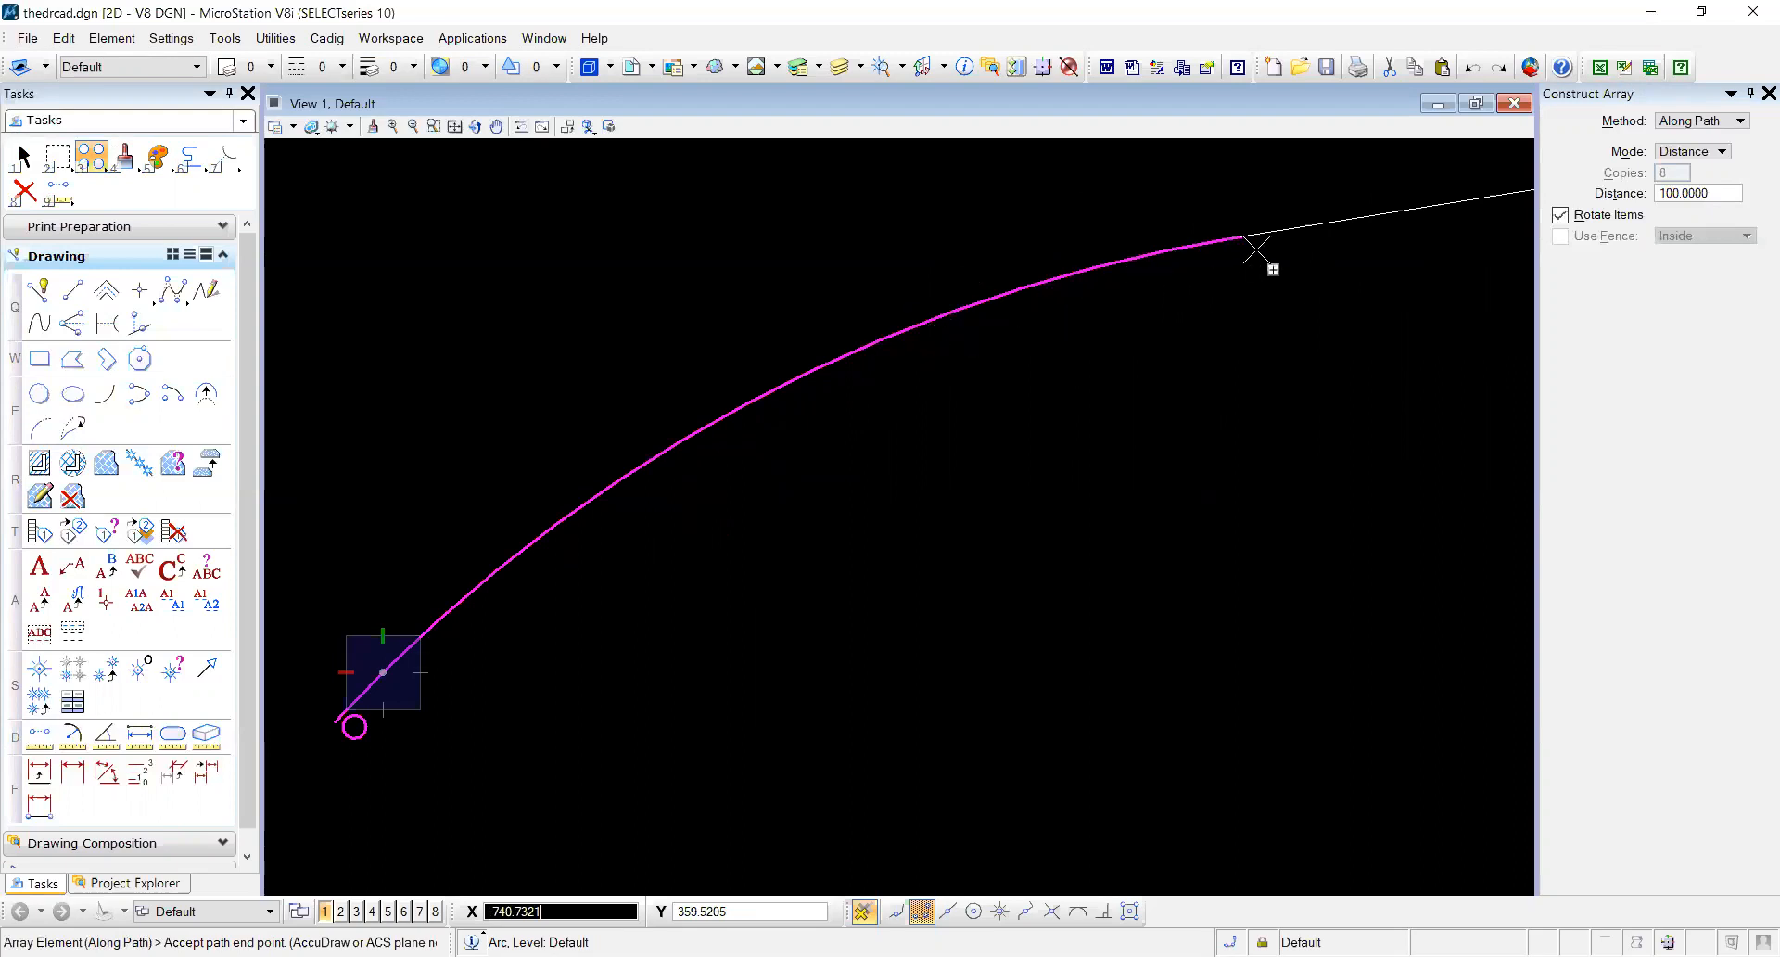
click(1249, 242)
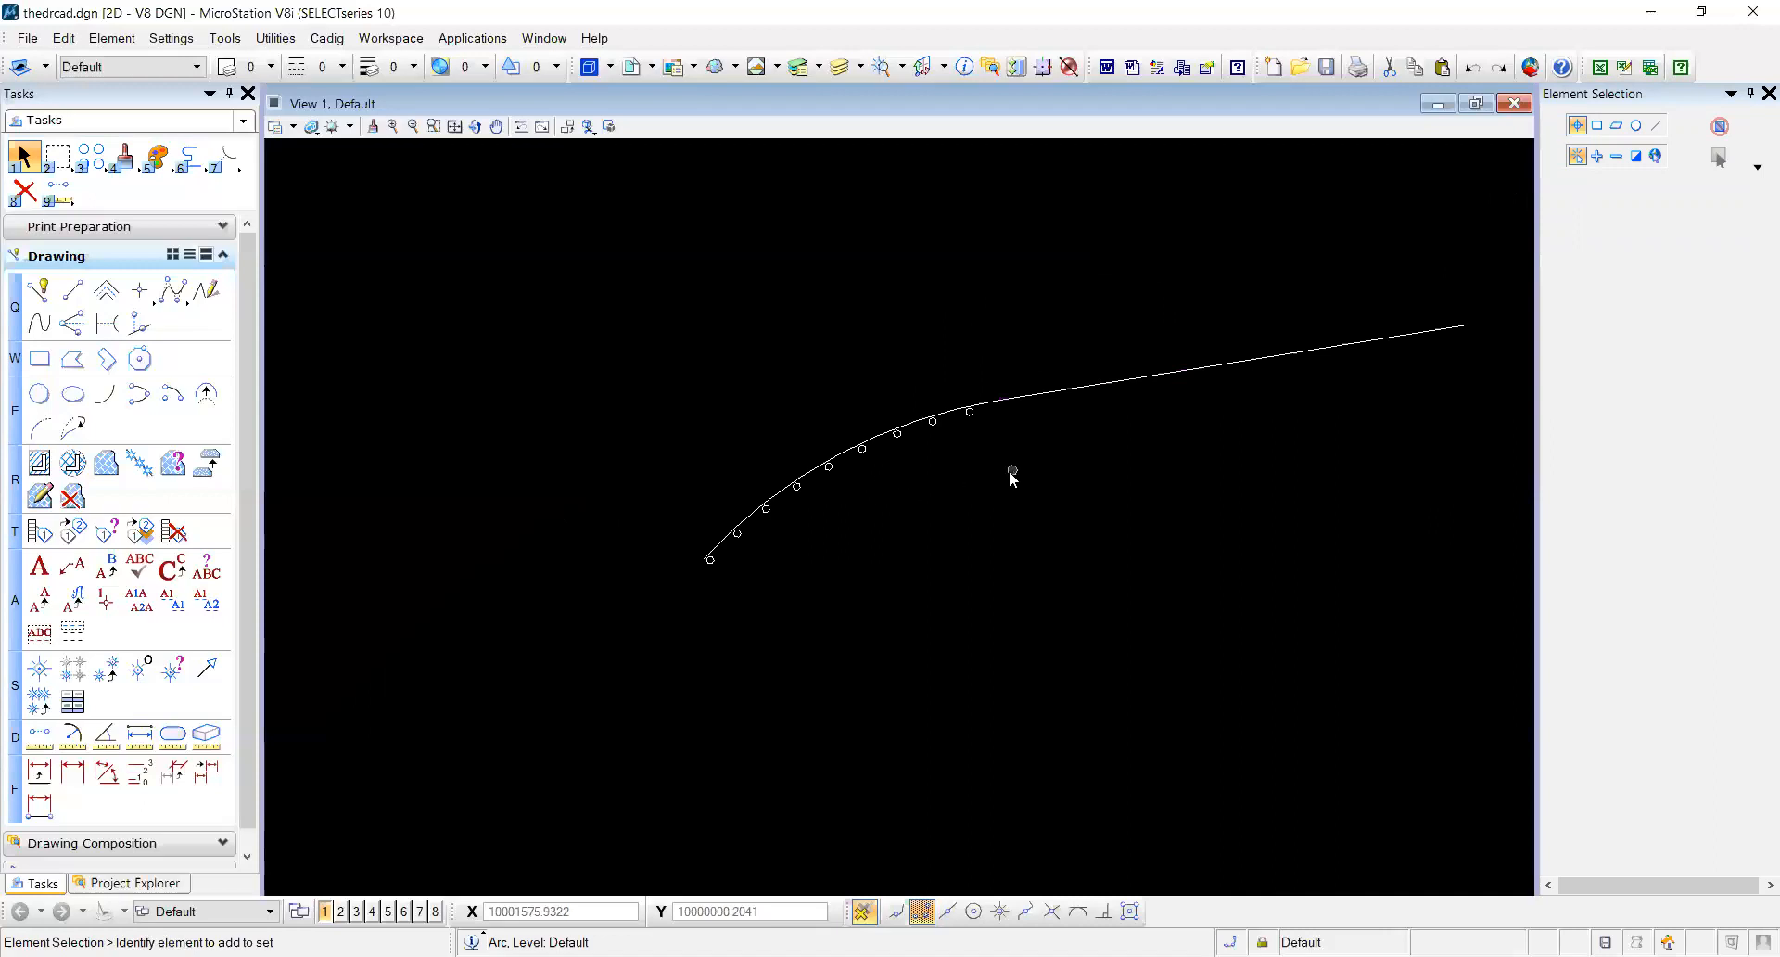
Undo the circle array, then join the arc and tangent line with Create Complex Chain.
key(ctrl+z)
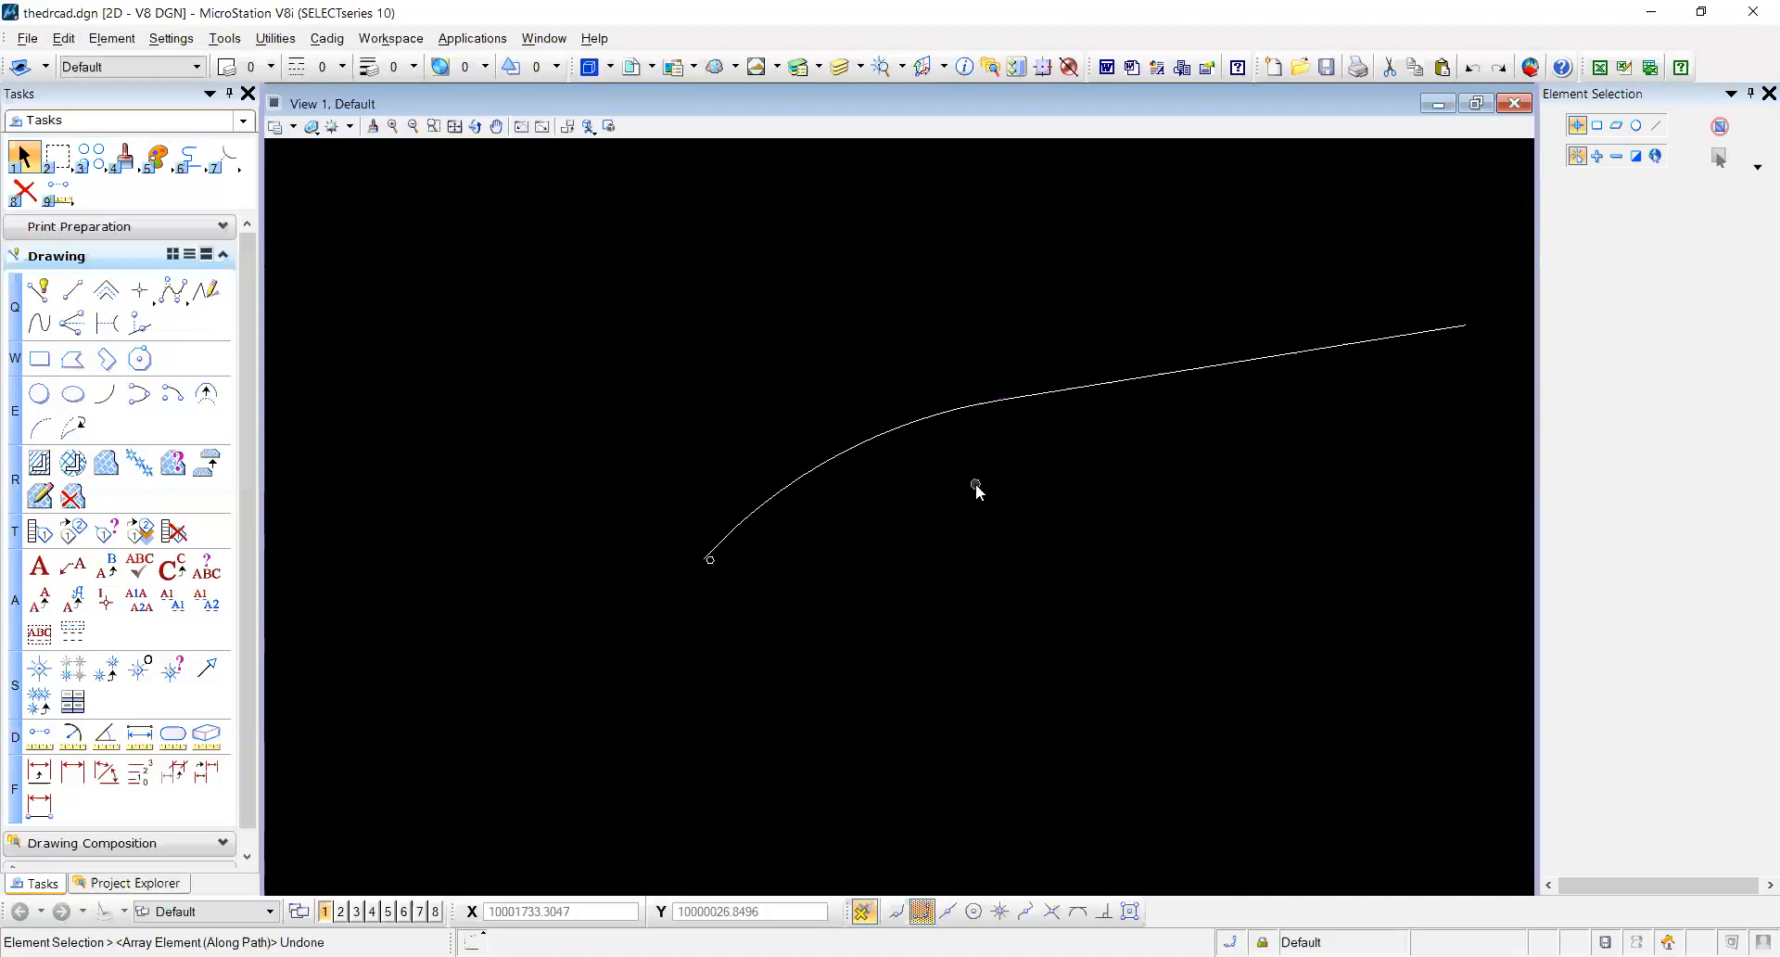
right_click(976, 487)
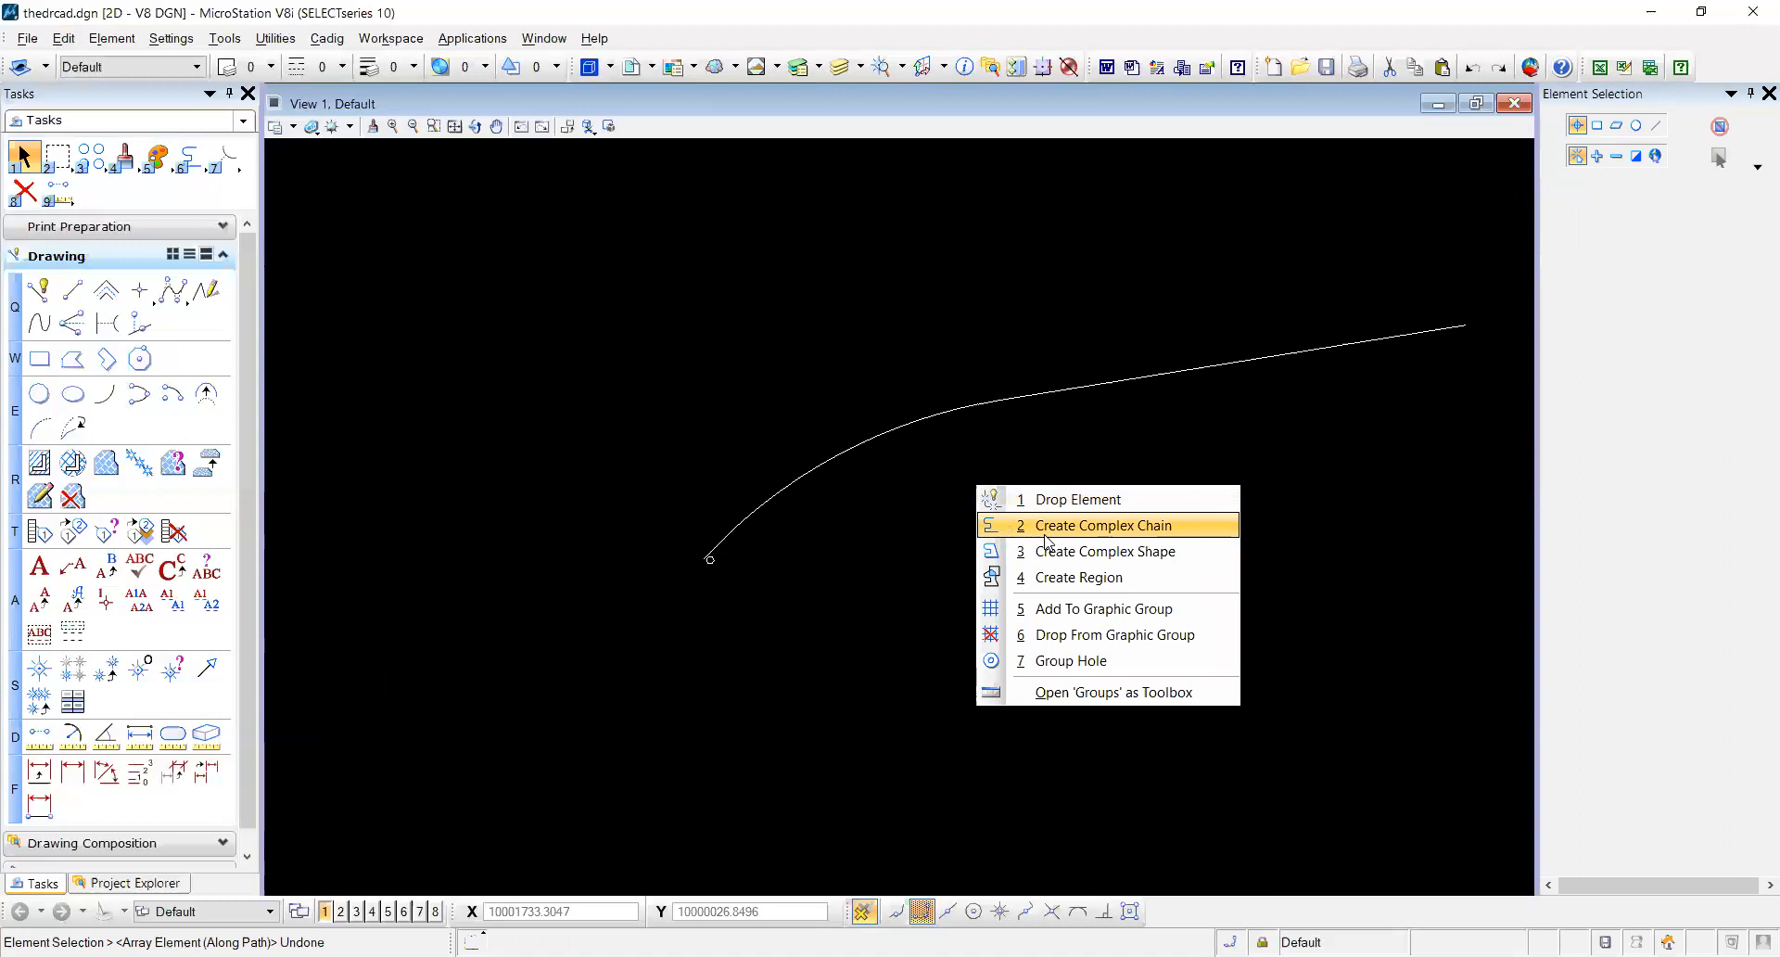
mouse_move(1077, 533)
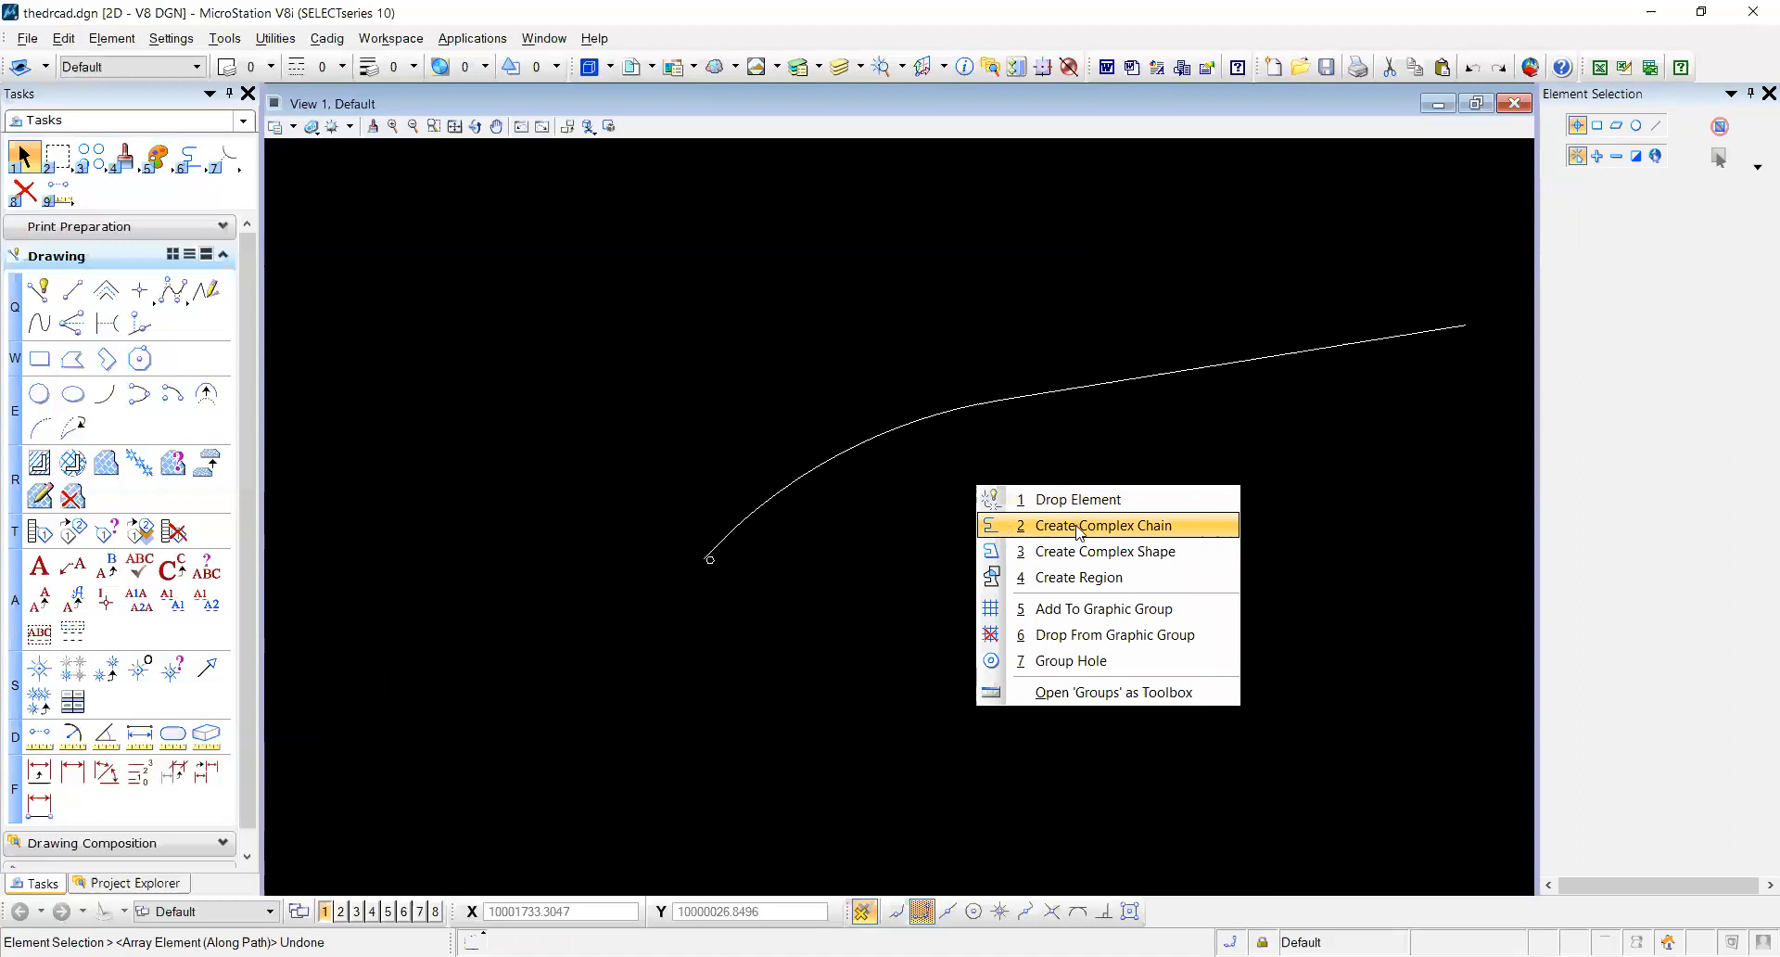
click(1102, 525)
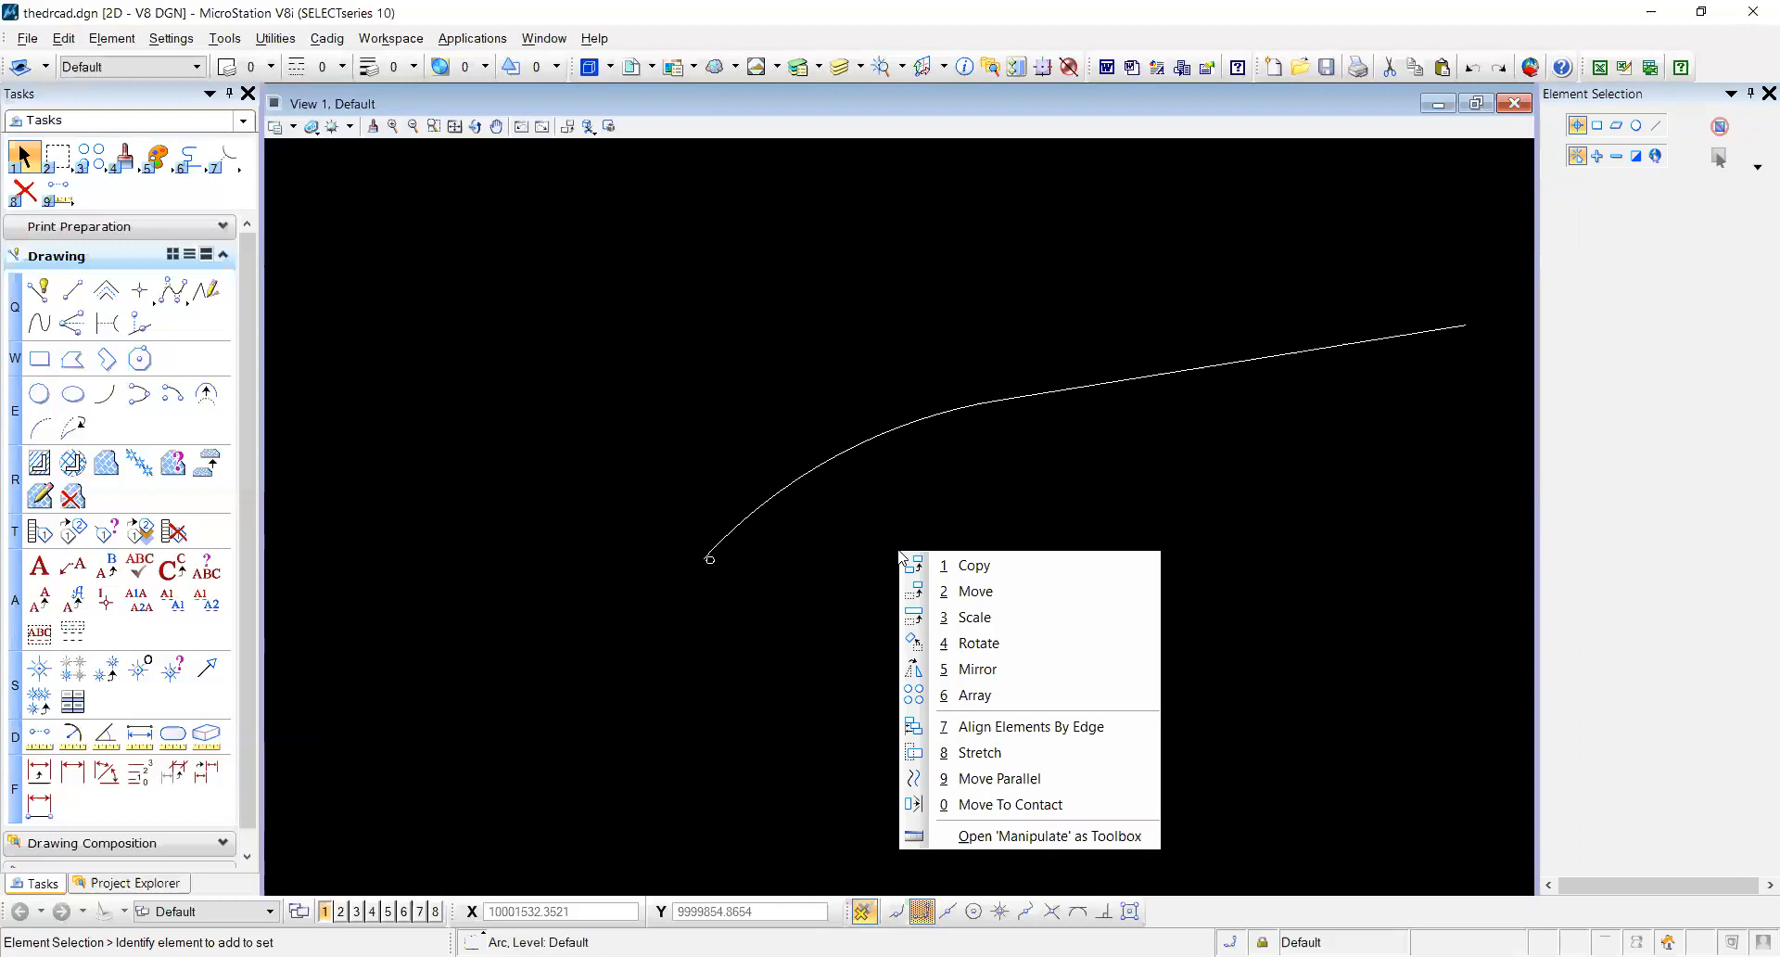
Array the small circle along the complex chain from its start, giving 20 copies at 100 spacing.
click(975, 695)
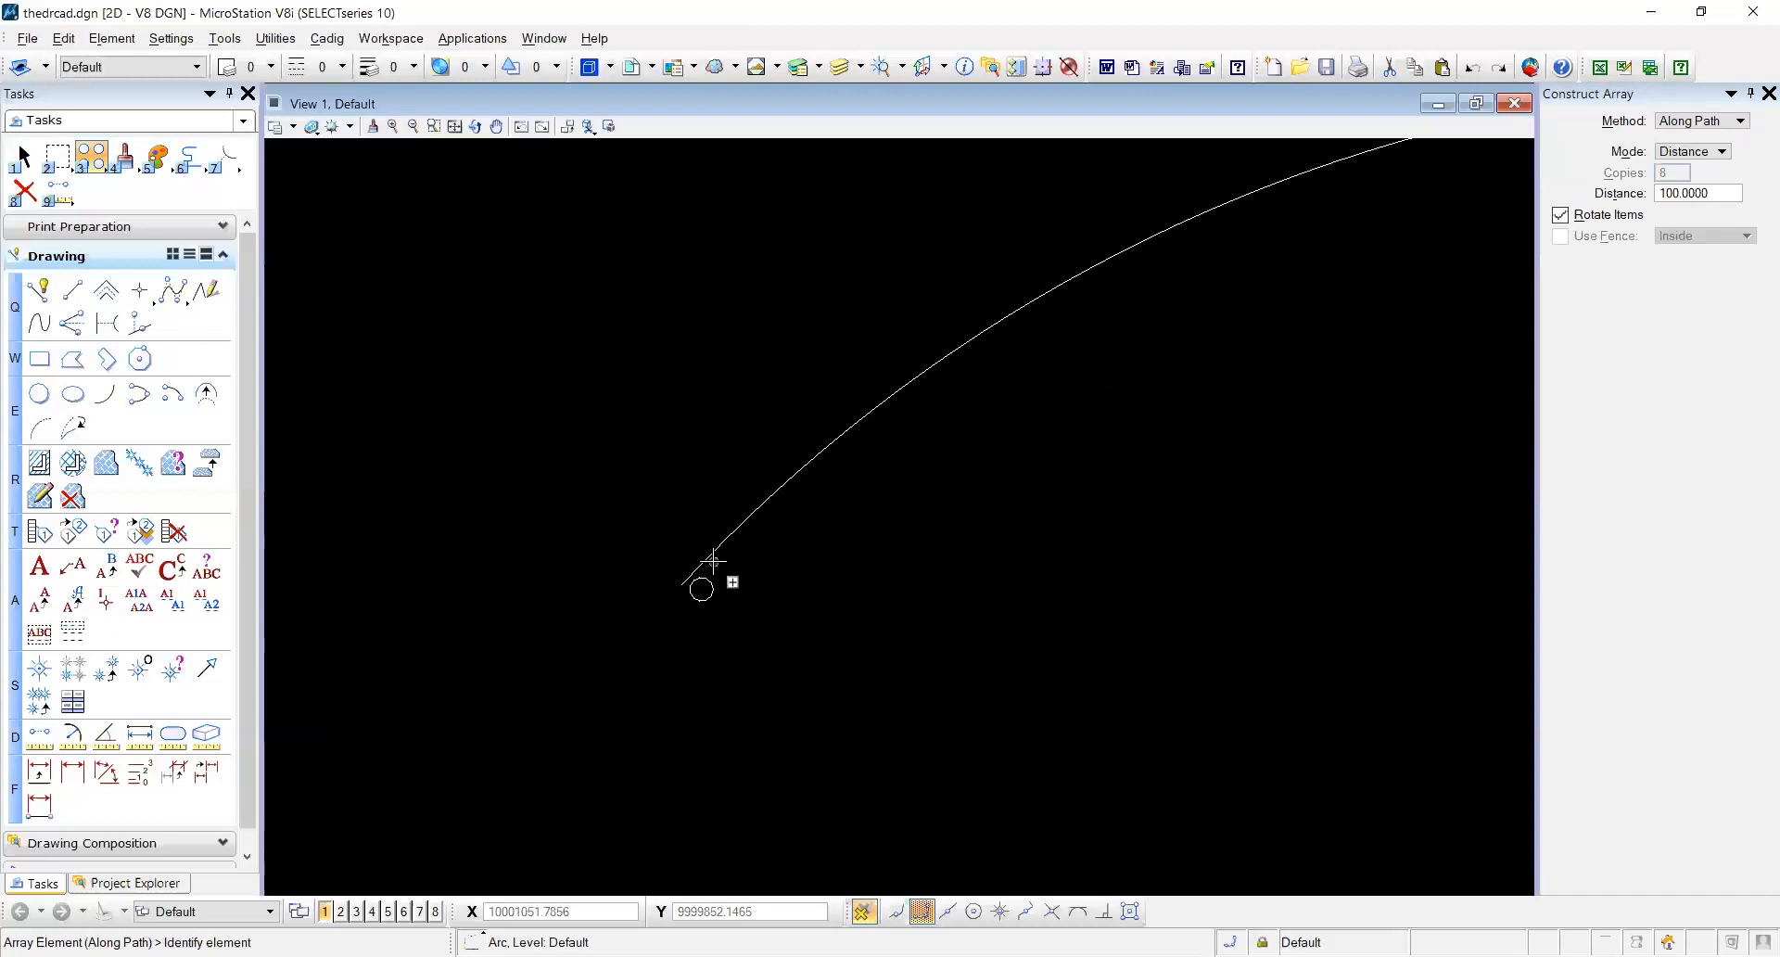
click(701, 588)
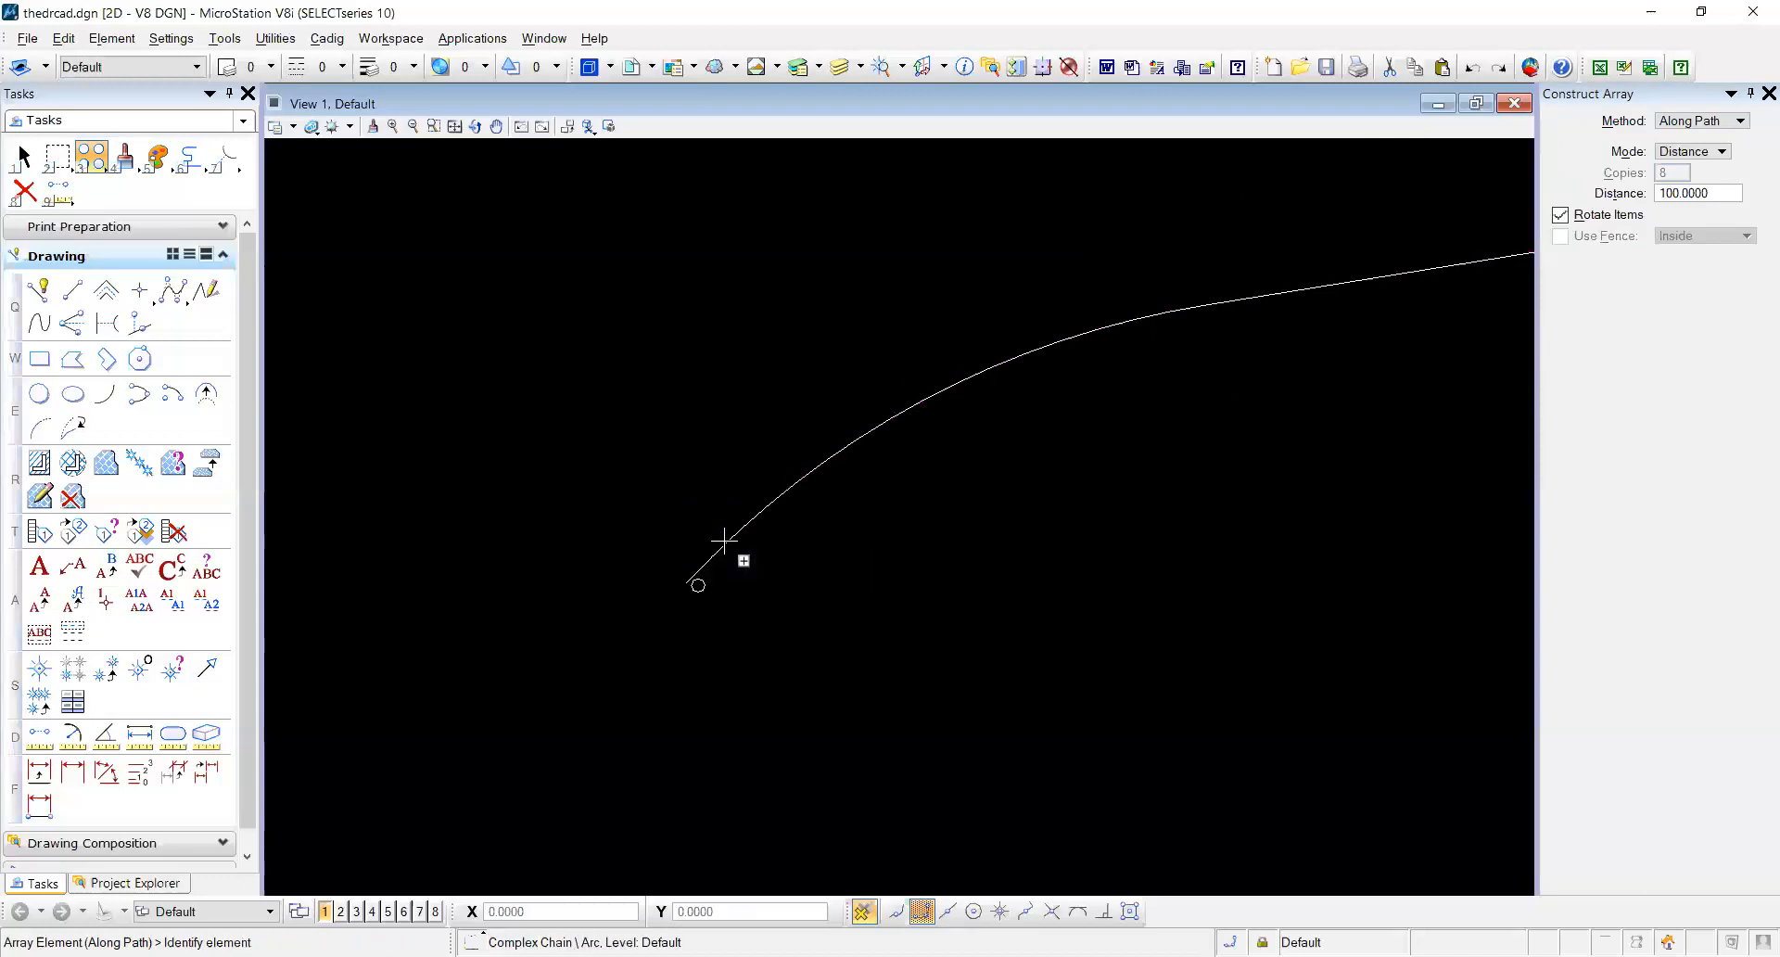
click(723, 538)
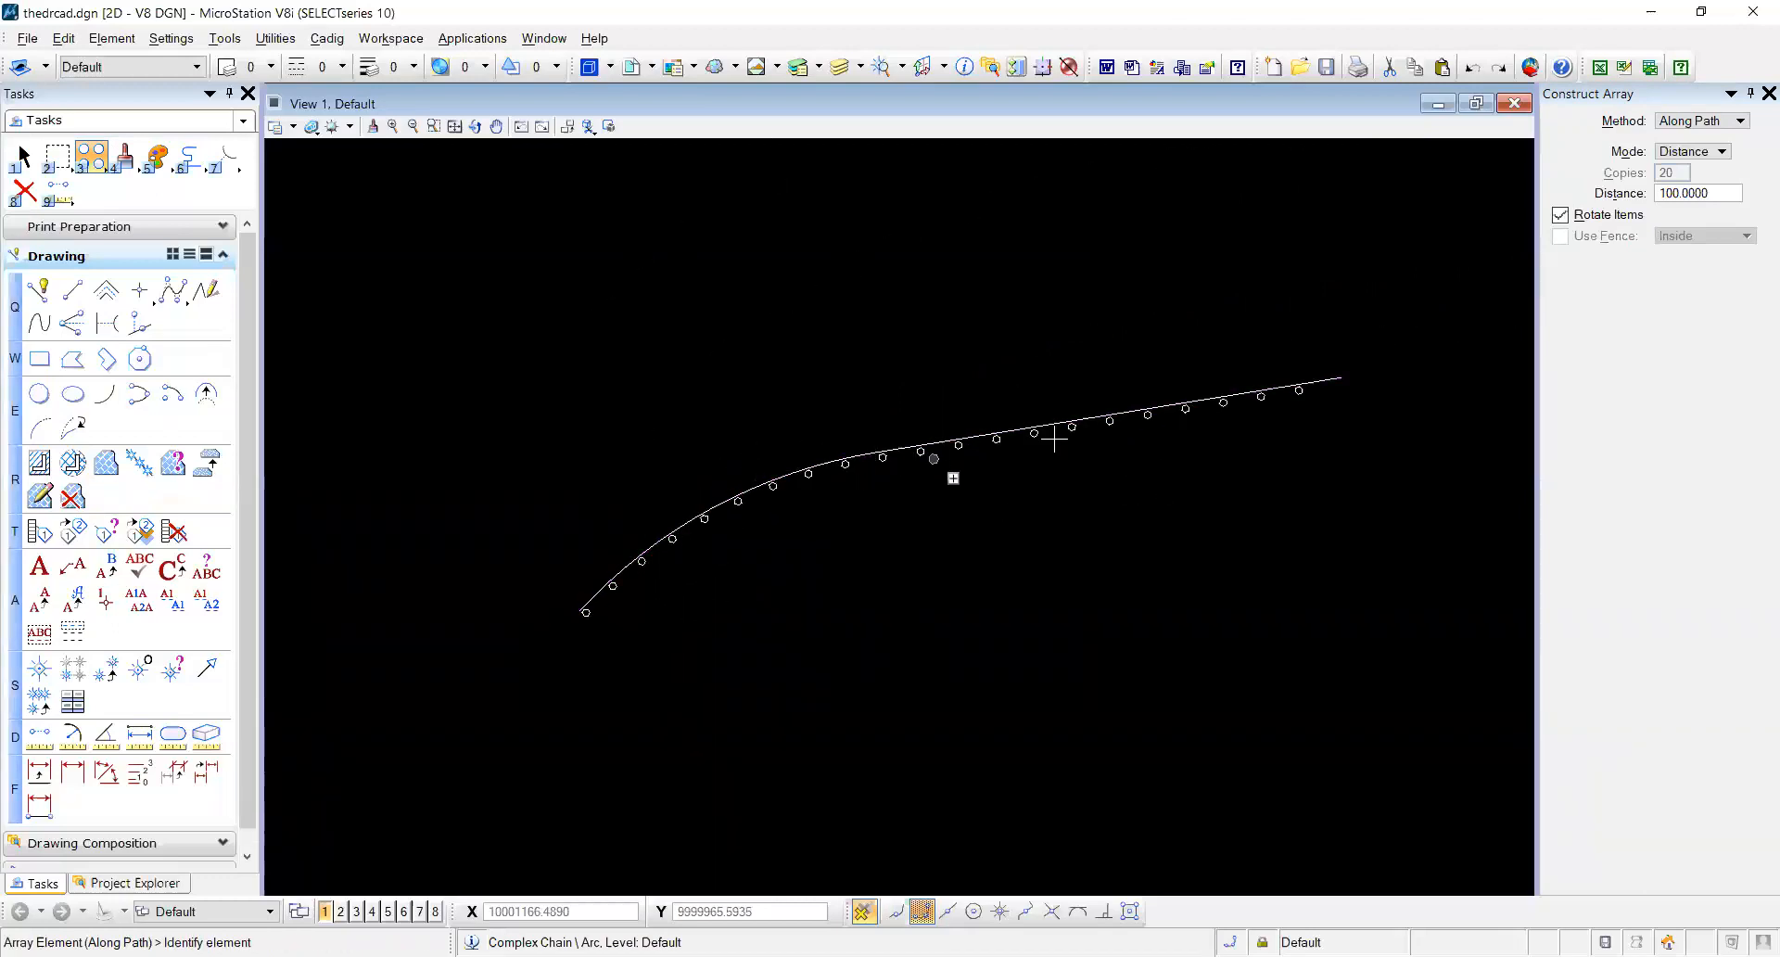
mouse_move(823, 562)
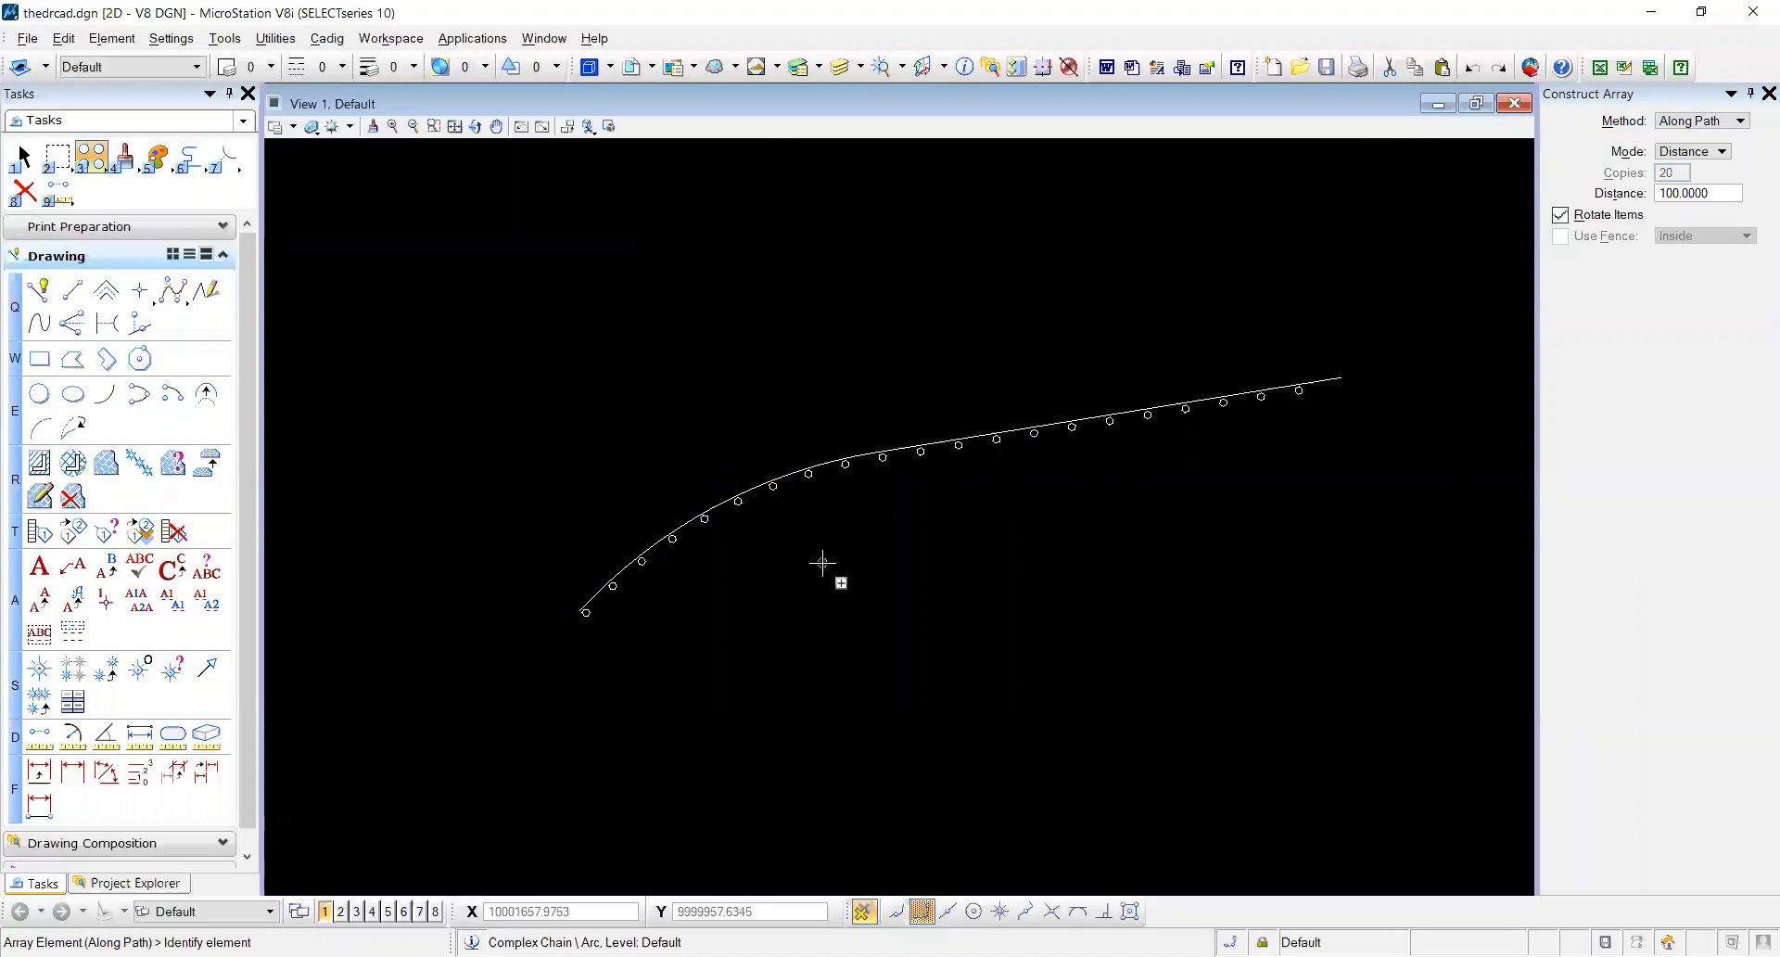